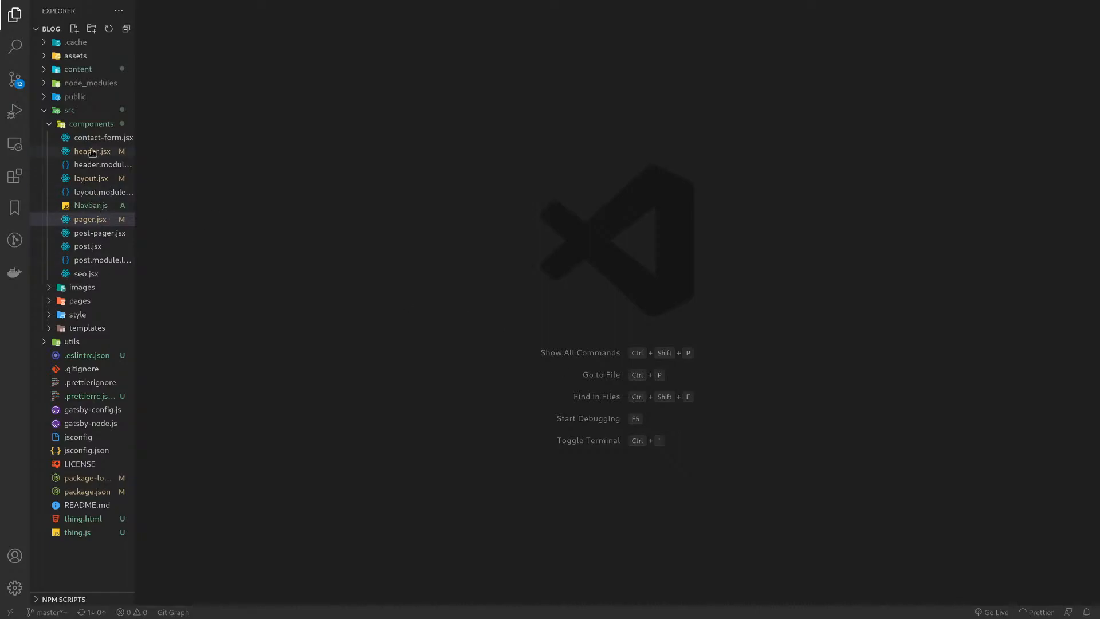
Open header.jsx from the blog's src/components folder in the Explorer.
click(91, 151)
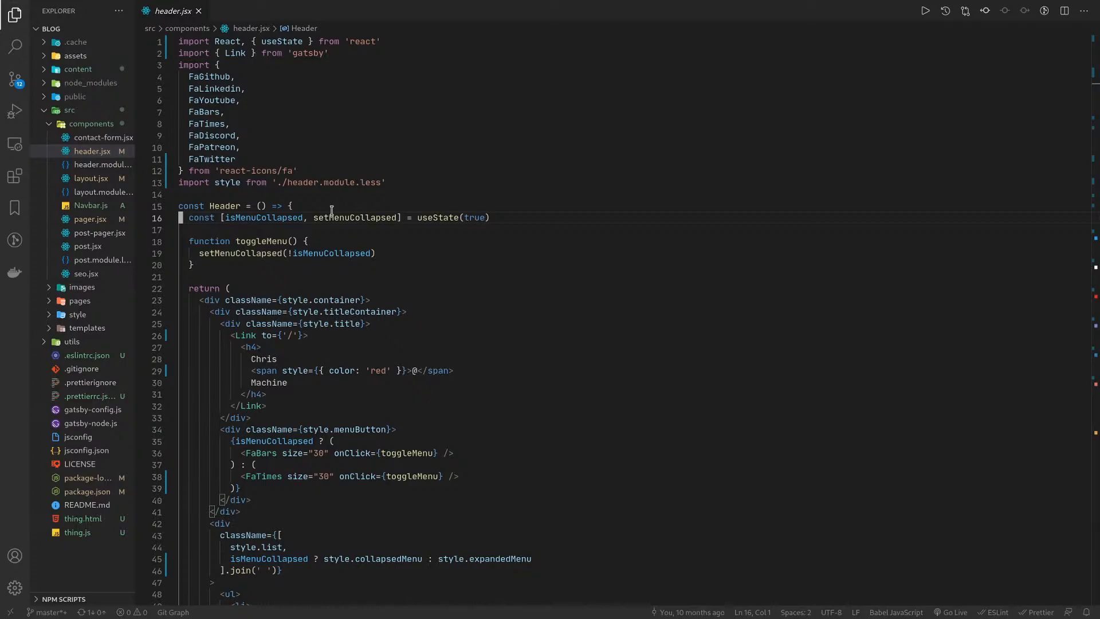
Hide the Explorer via the leader-key menu so header.jsx fills the window.
click(182, 195)
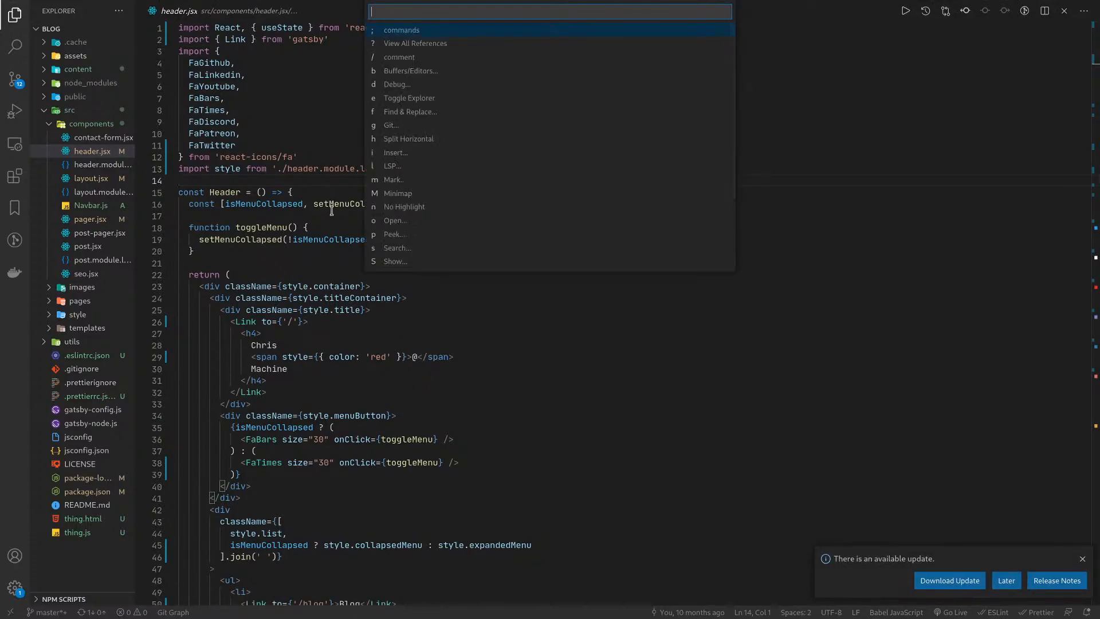
key(Escape)
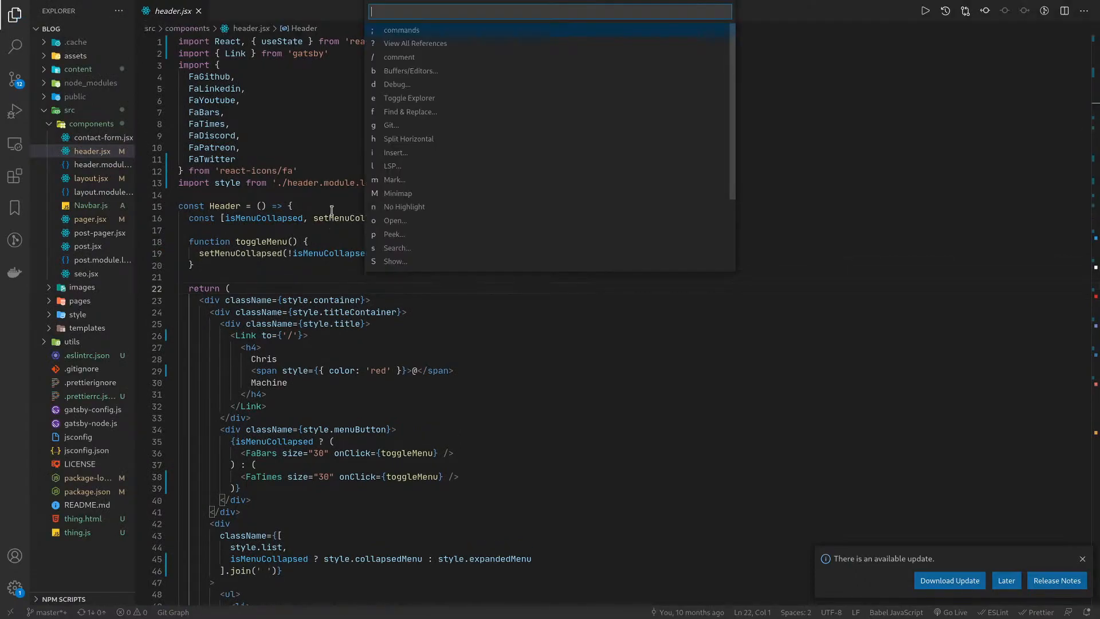
key(Escape)
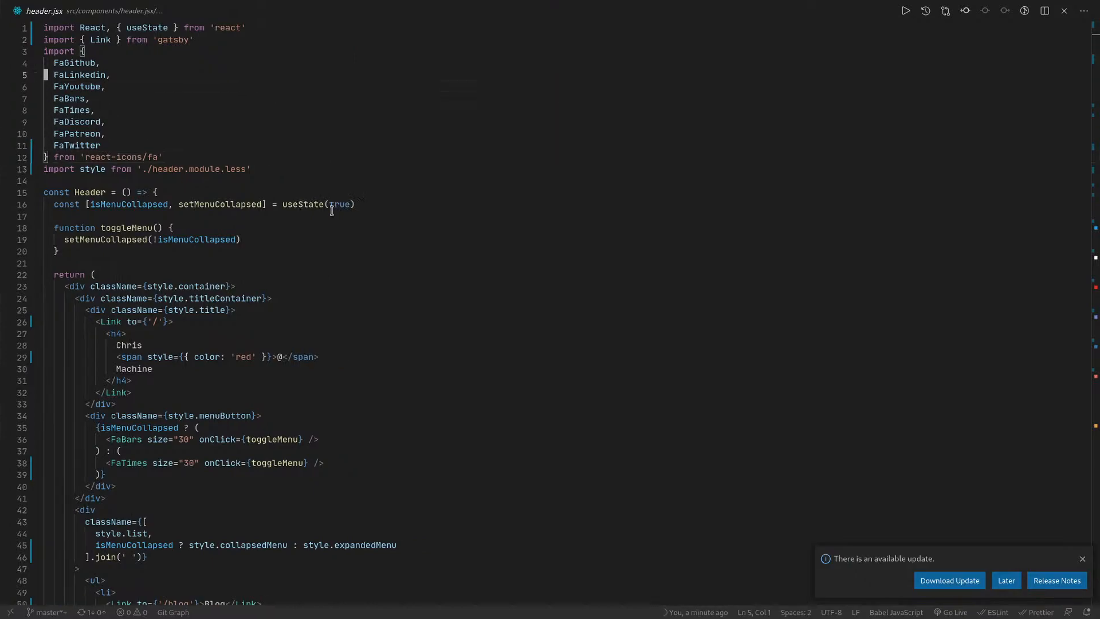
Edit the Header component's parameter parentheses and save header.jsx with :w.
scroll(down, 3)
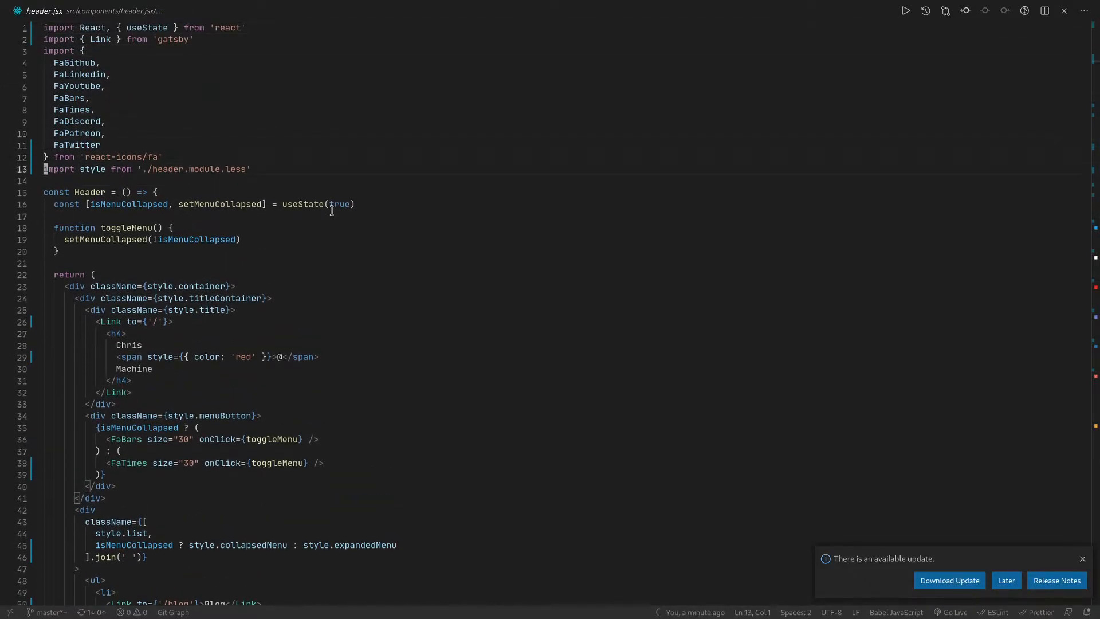
click(125, 191)
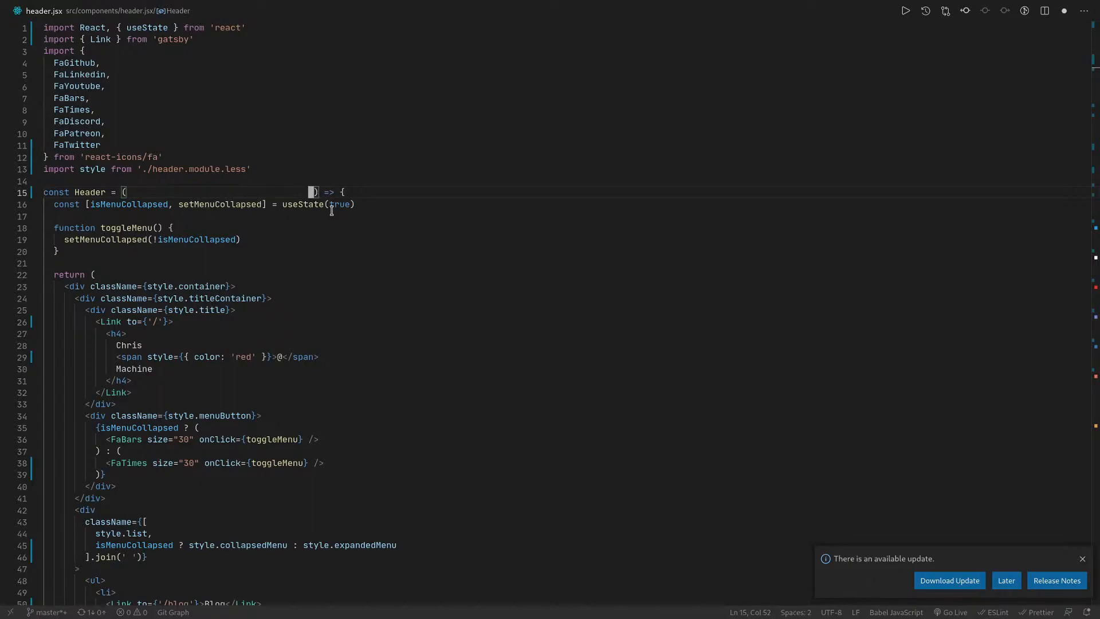
text(:w)
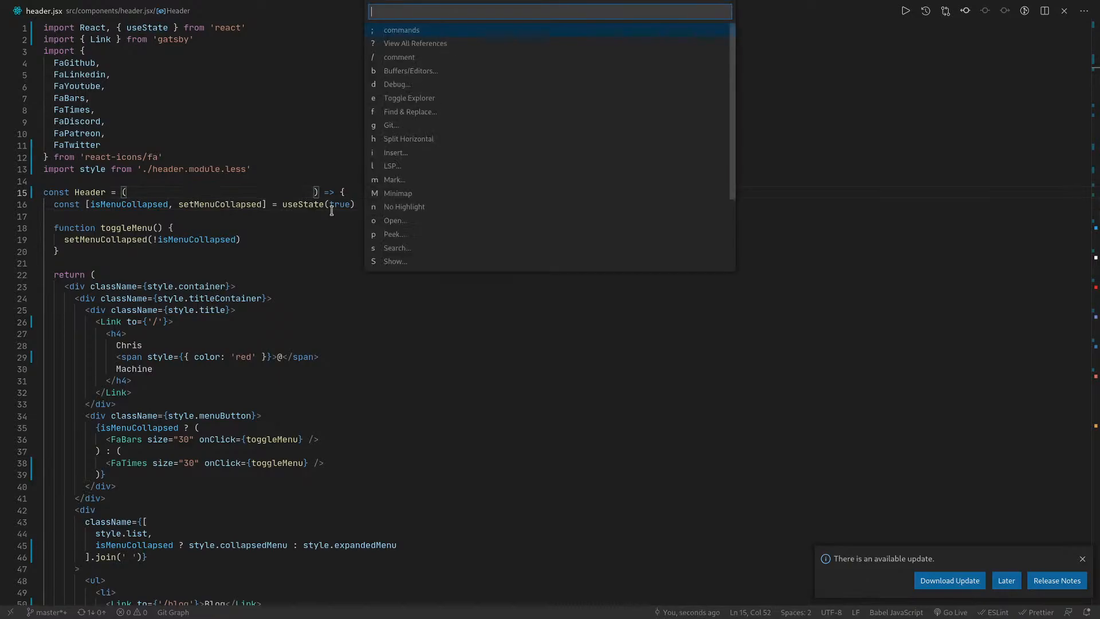
Run LSP Format from the leader menu to clean the Header arrow function's empty parentheses.
key(Escape)
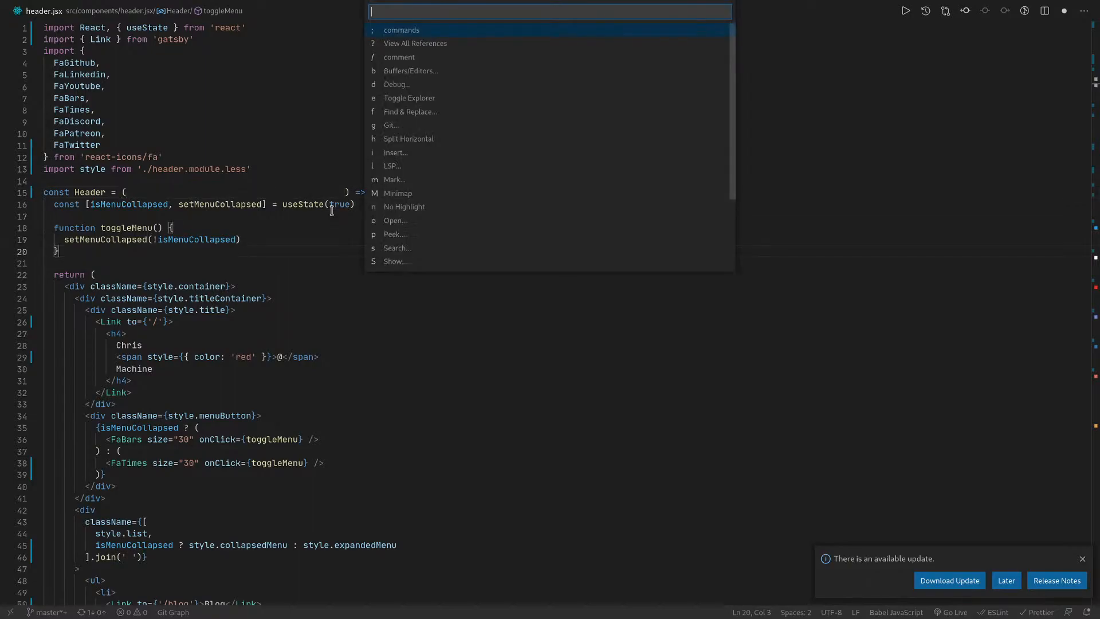
click(392, 165)
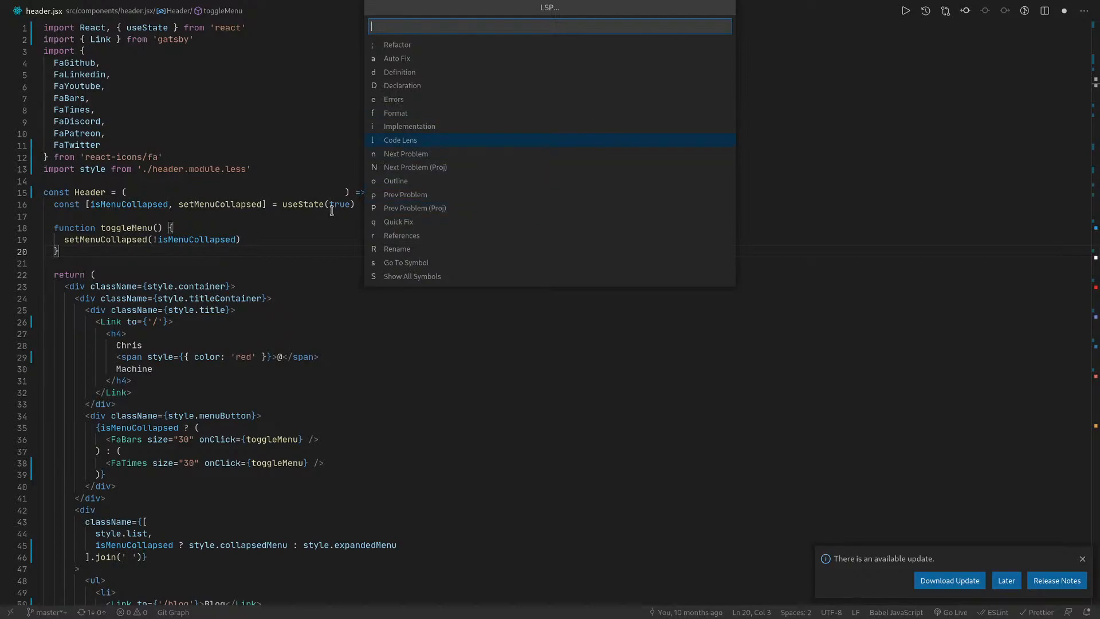
key(Escape)
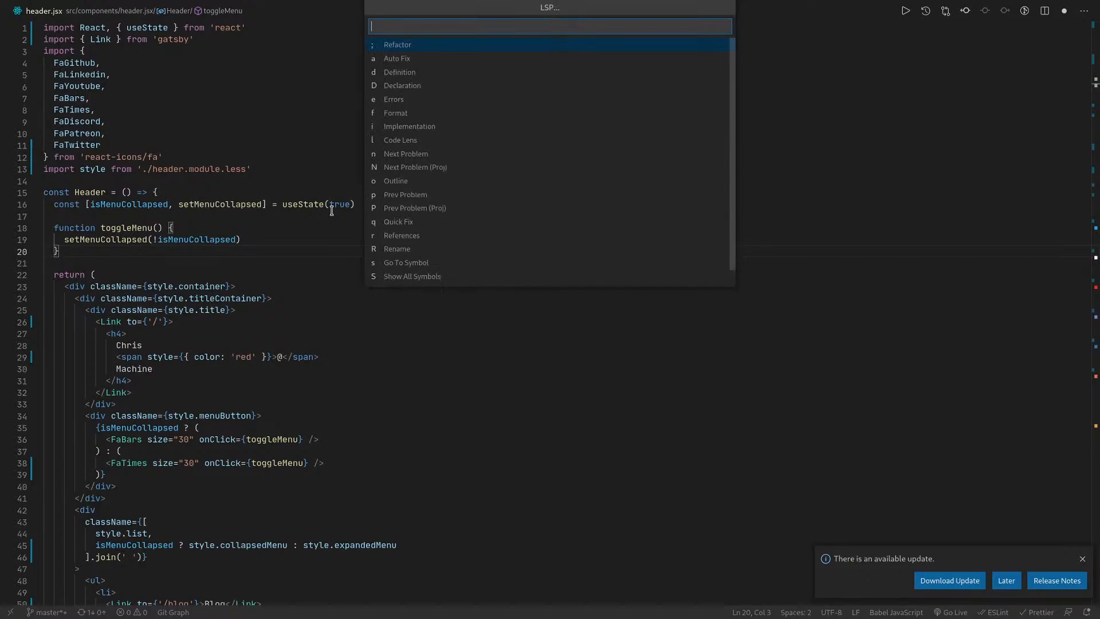
key(Escape)
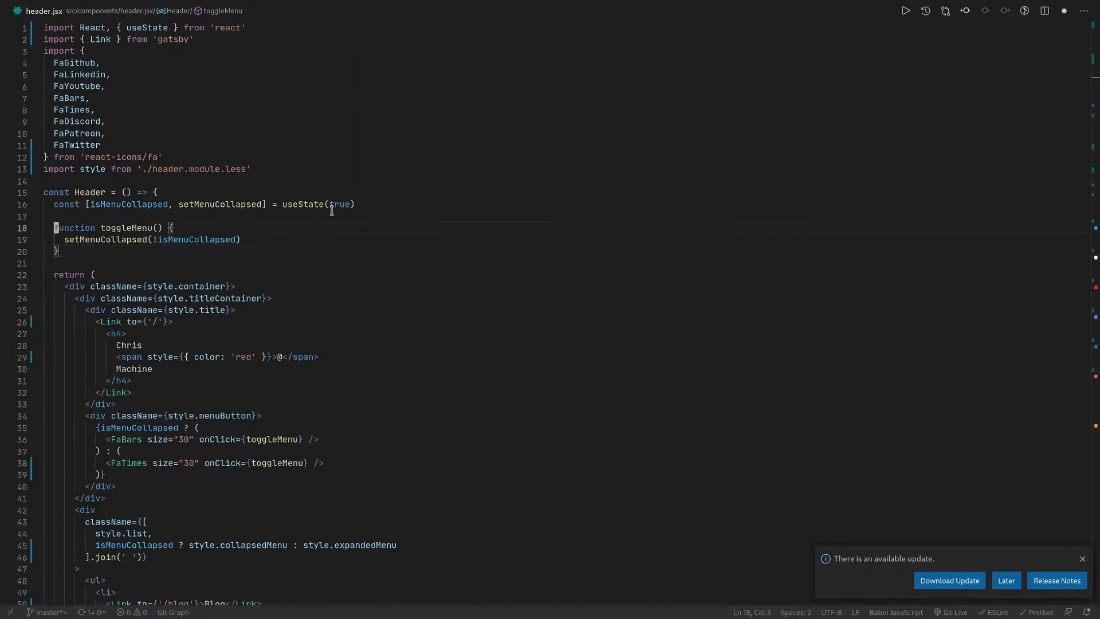
Split the editor vertically so header.jsx shows in two side-by-side panes.
click(63, 240)
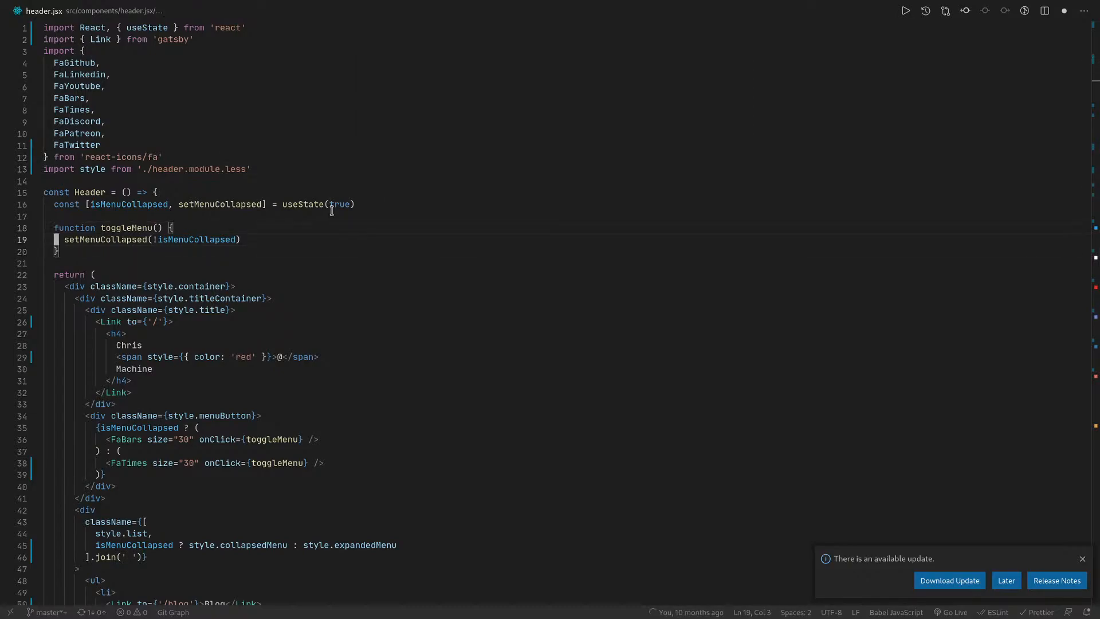
scroll(down, 3)
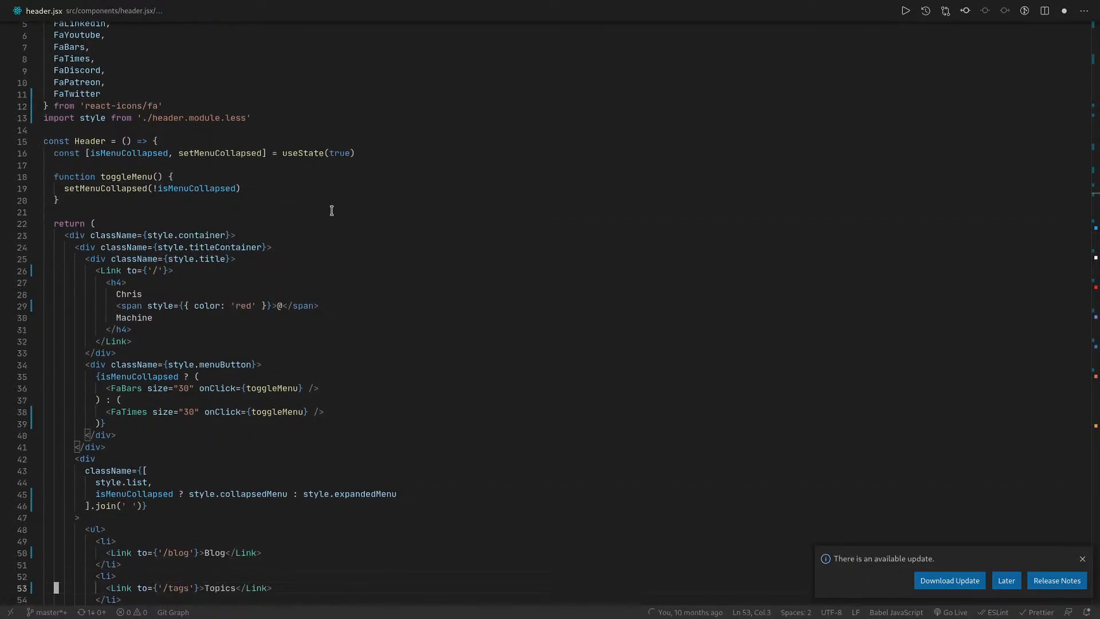
scroll(down, 3)
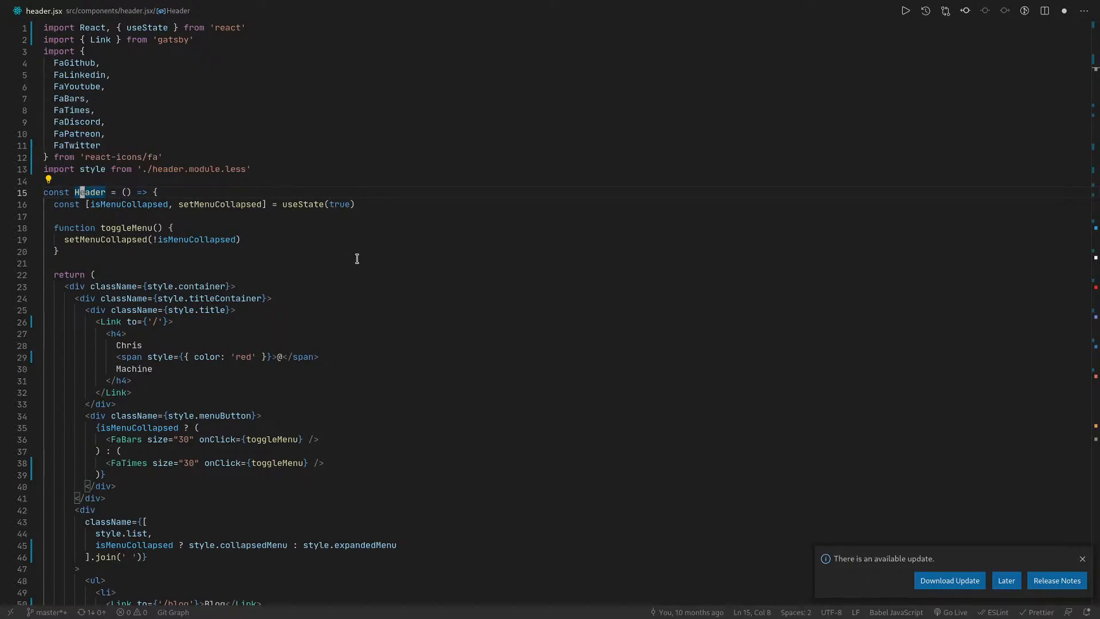
click(89, 191)
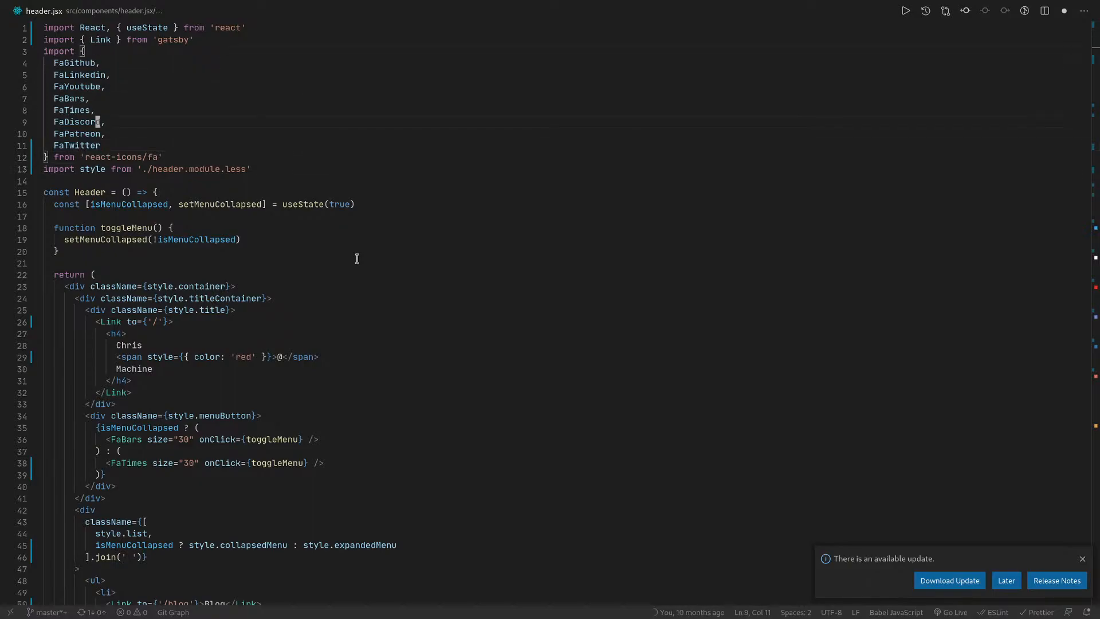
click(10, 27)
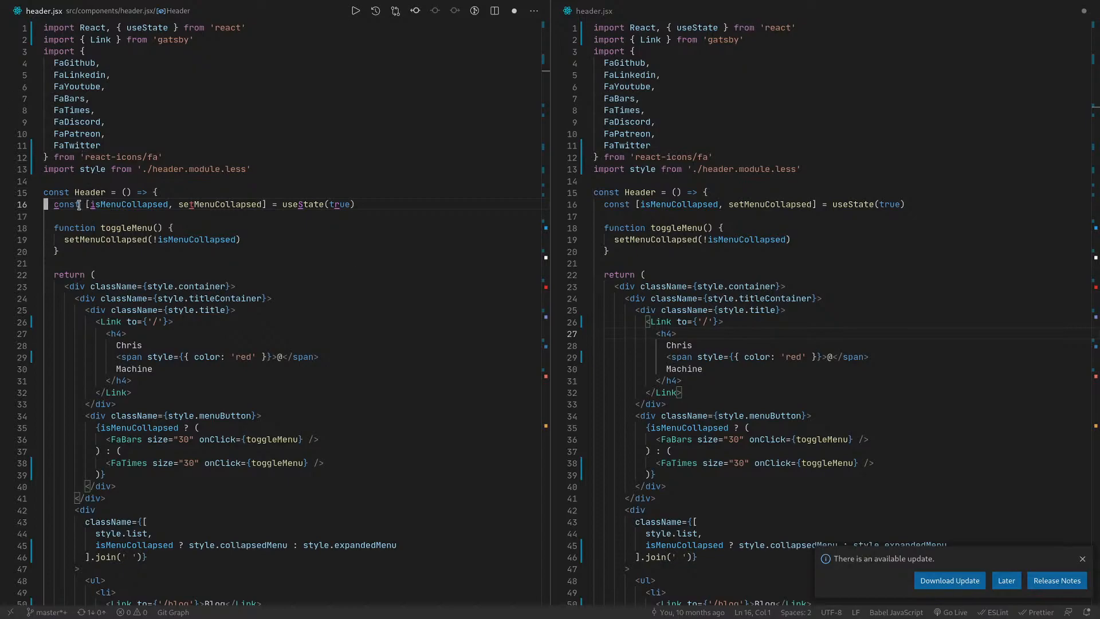
Search header.jsx for 'class' with Vim /, then clear the highlights via leader n.
double_click(127, 205)
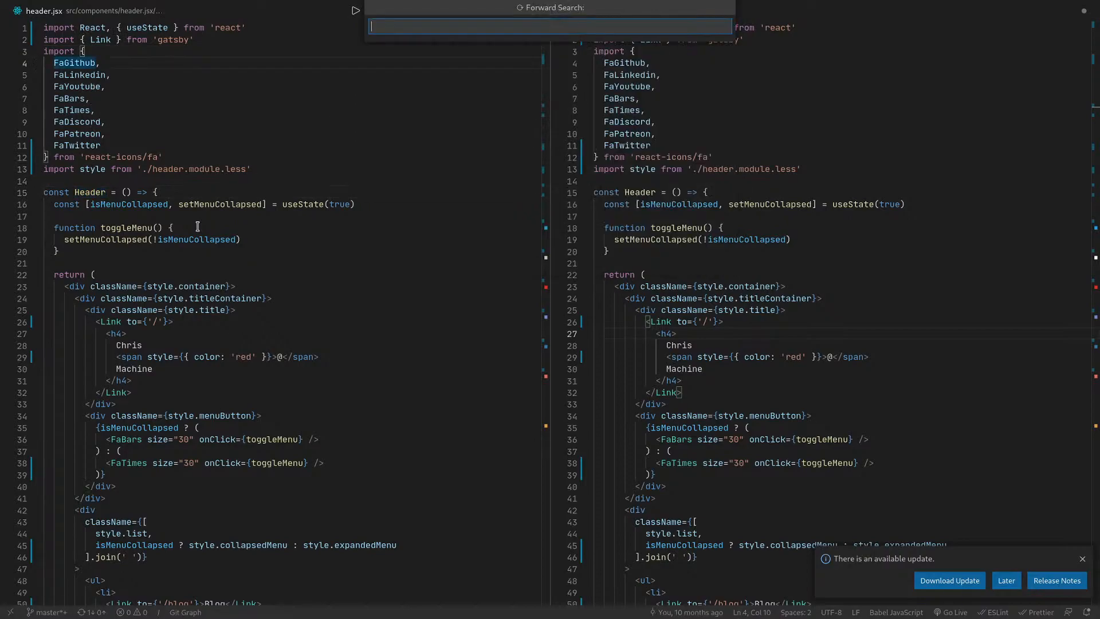
text(cloa)
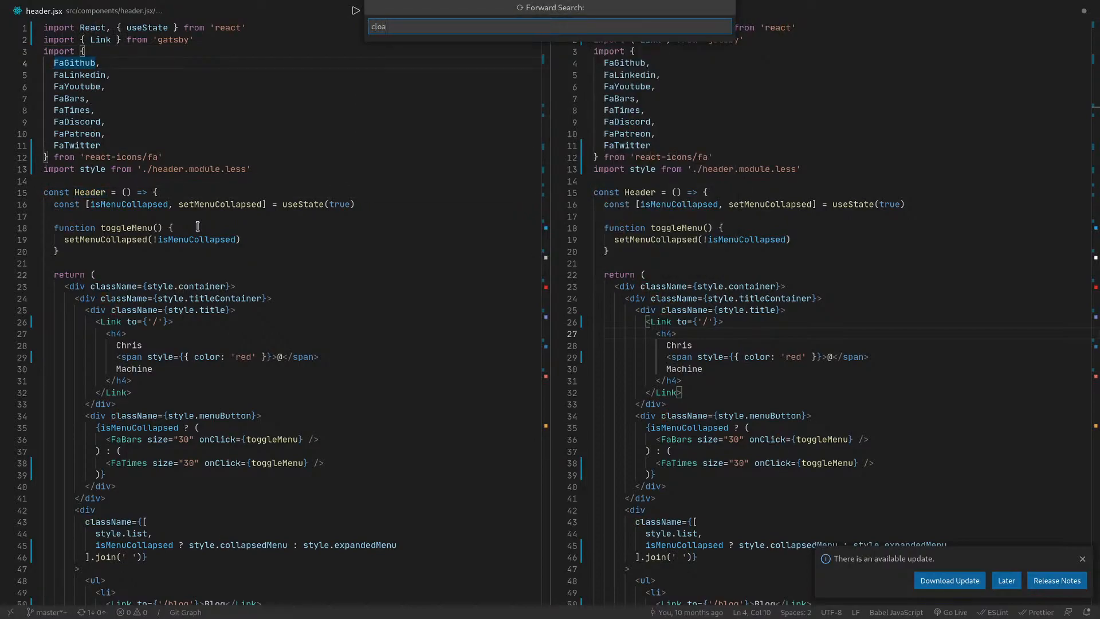
text(class)
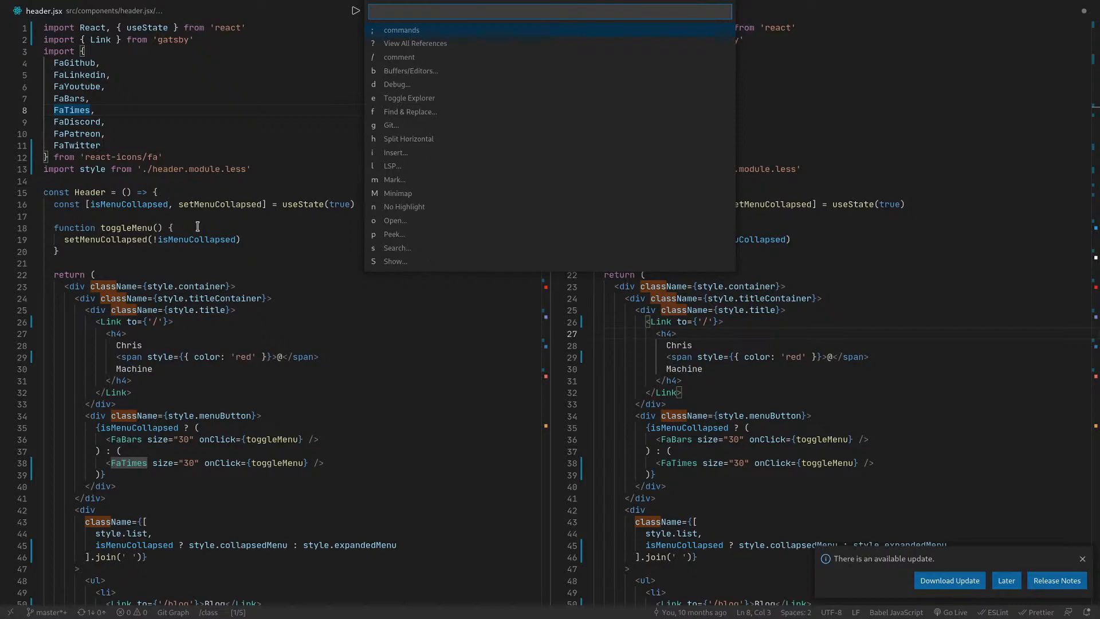
key(Escape)
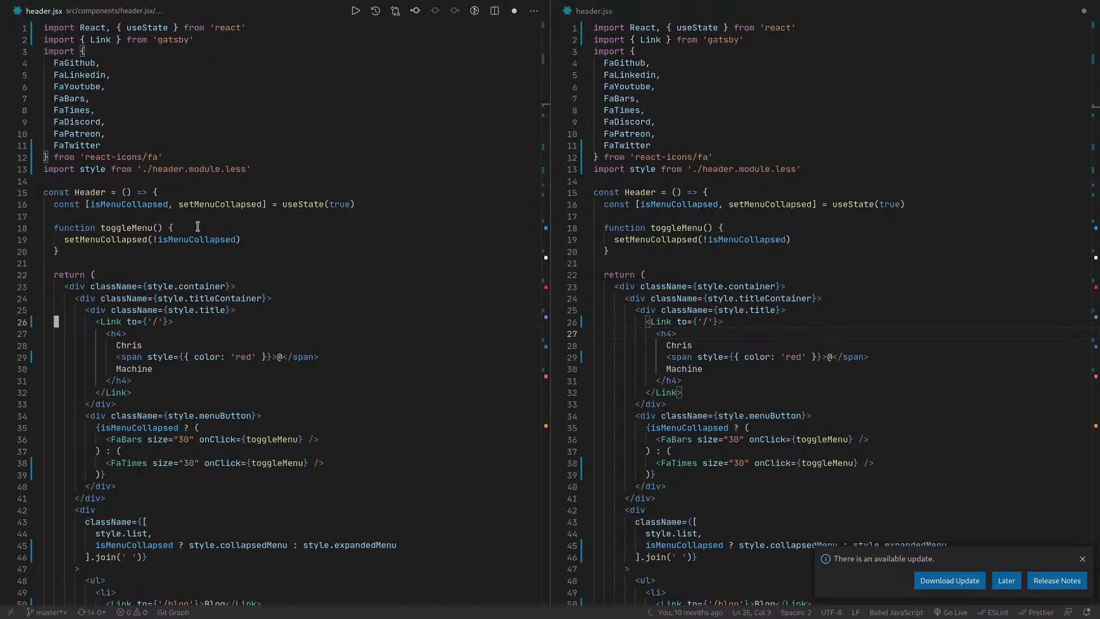
click(55, 227)
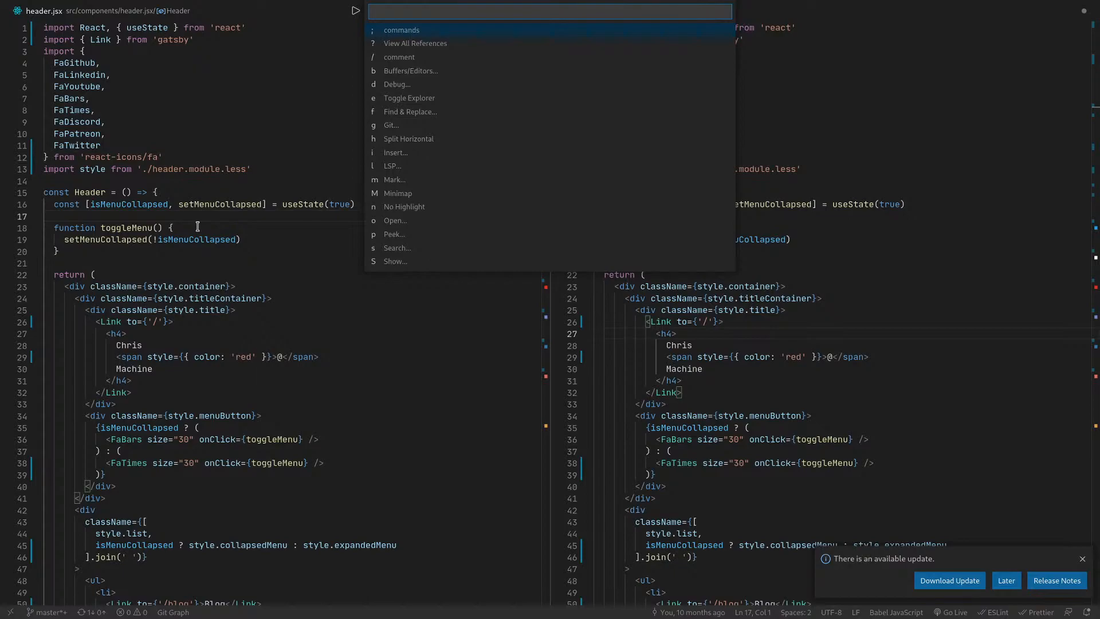
Bring up Quick Open's recent files list from the leader Open menu.
click(398, 247)
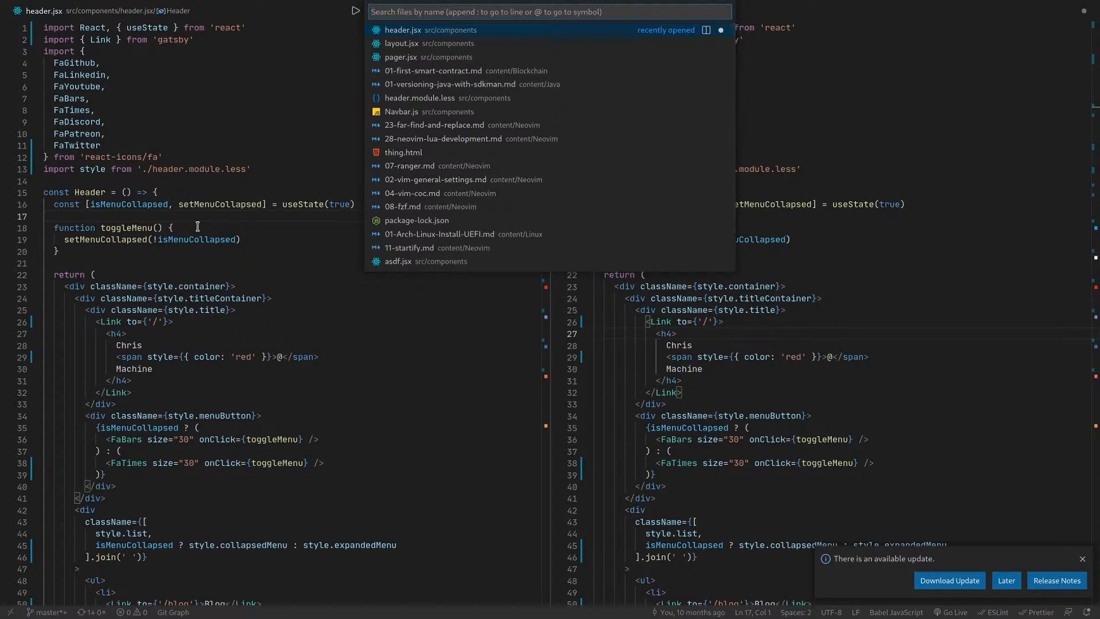
mouse_move(447, 97)
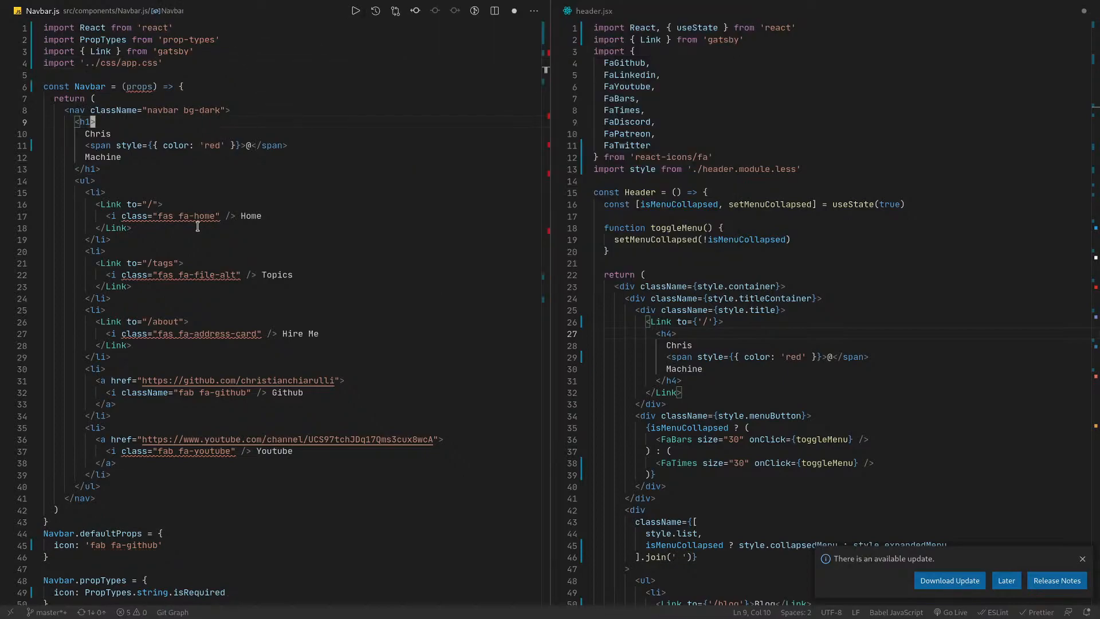
Open Navbar.js, quick-fix the icons' class to className and remove the unused props parameter.
click(93, 321)
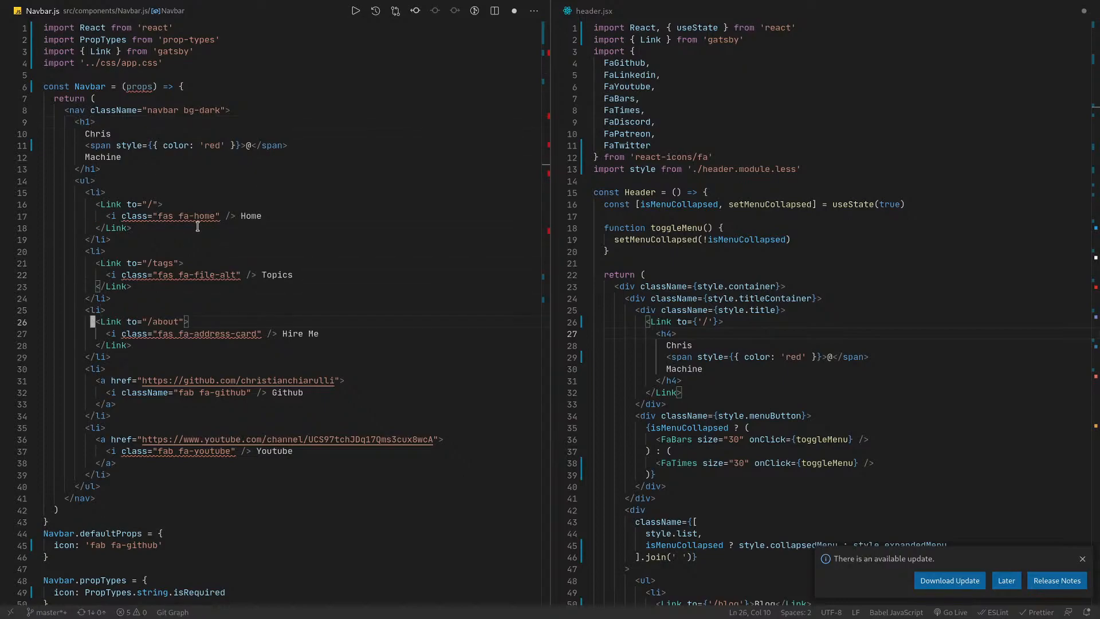
double_click(189, 334)
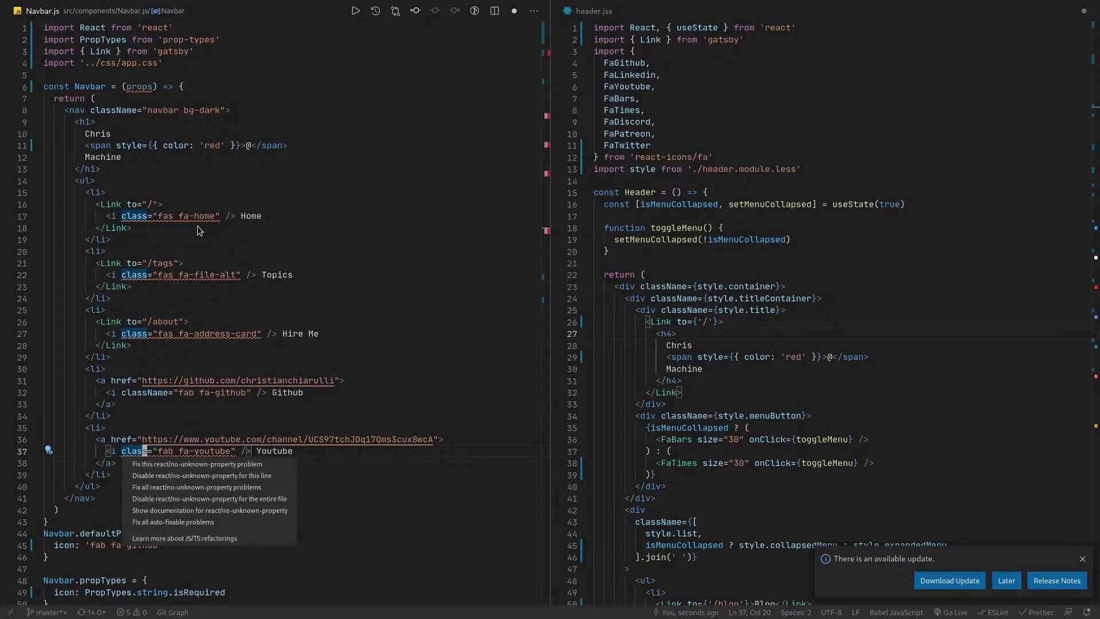
mouse_move(196, 464)
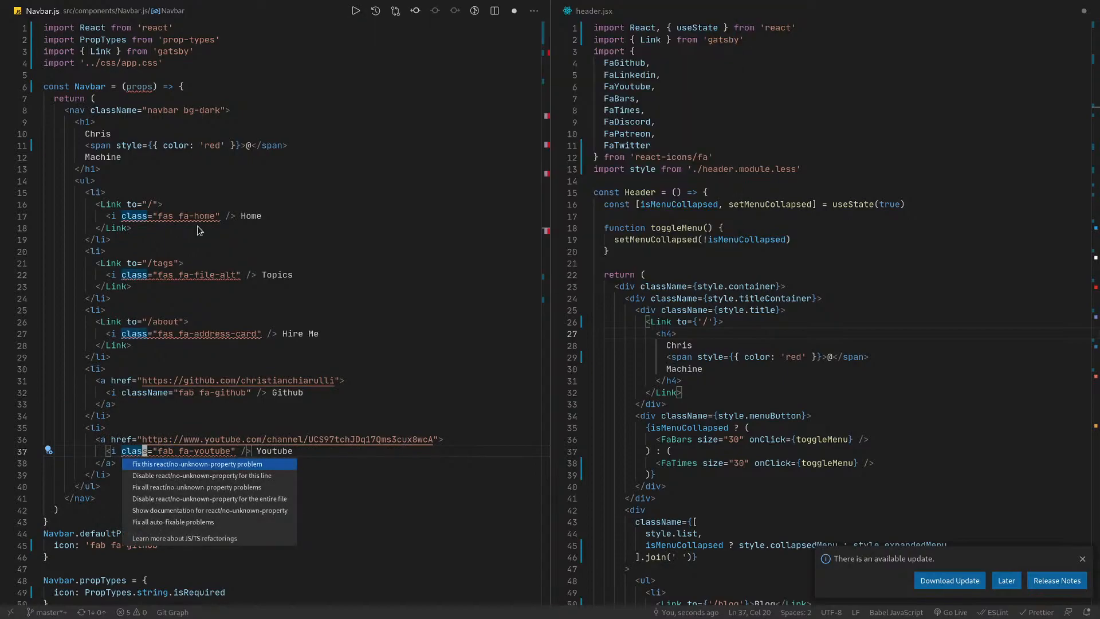
mouse_move(199, 475)
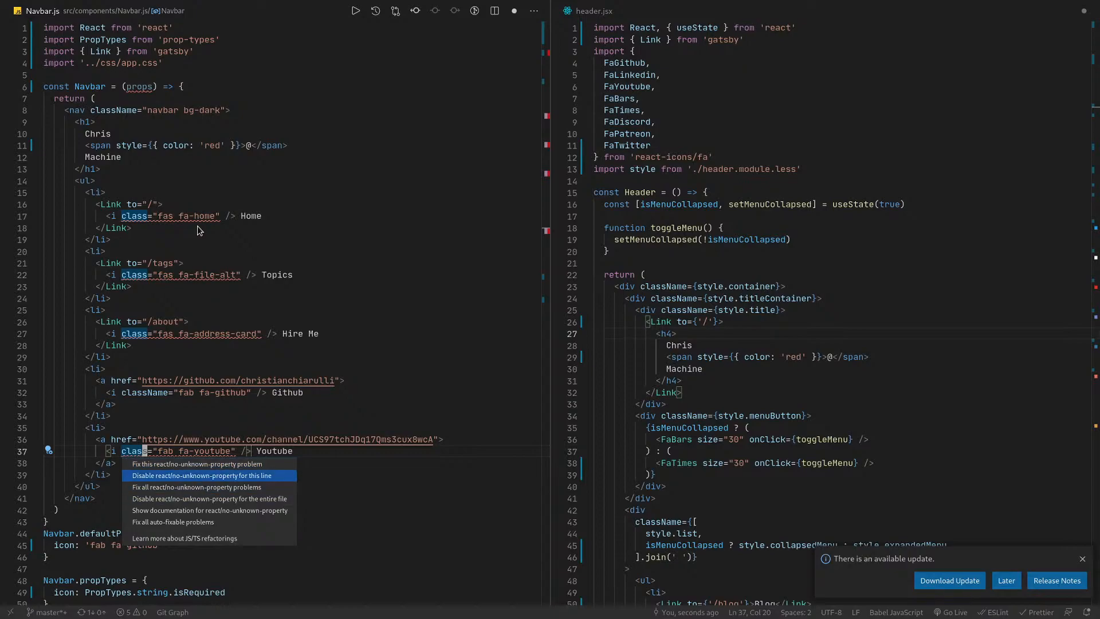
mouse_move(208, 511)
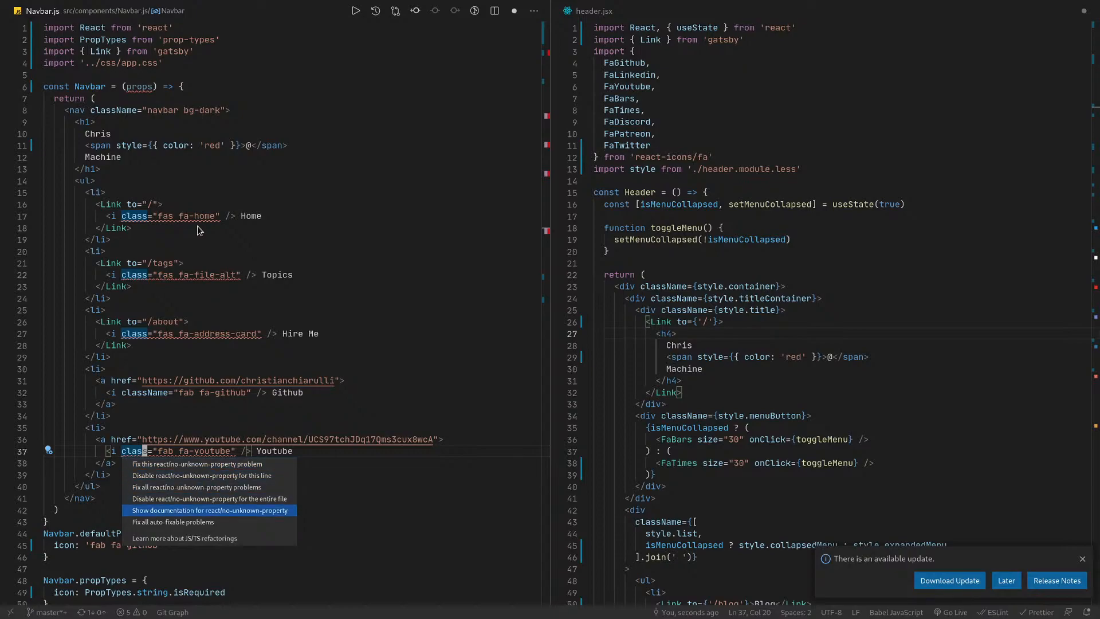
click(196, 487)
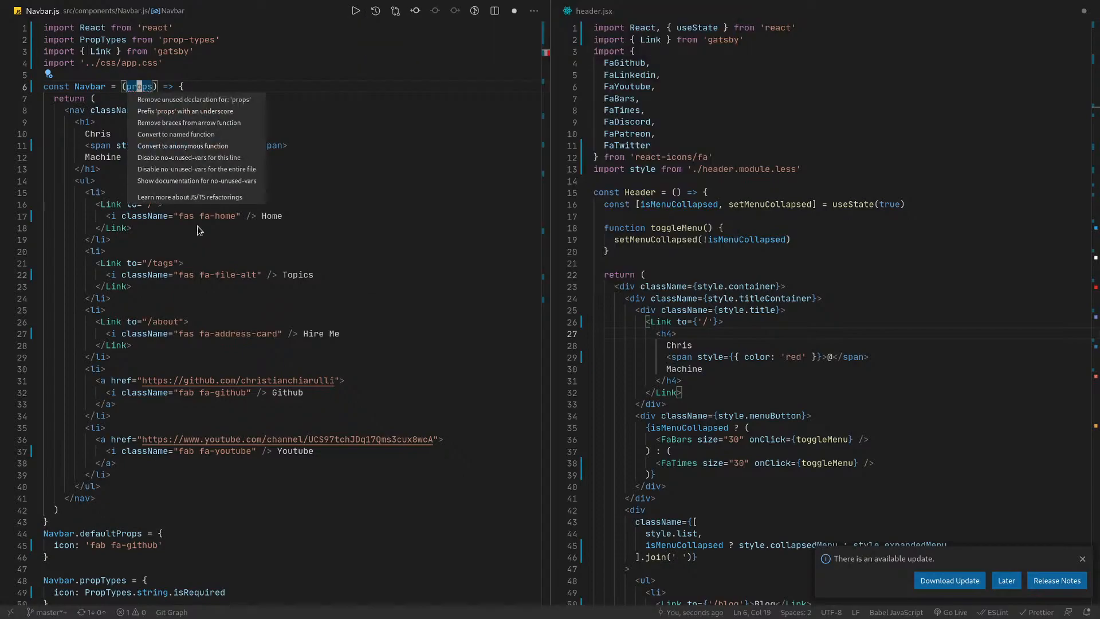
click(193, 98)
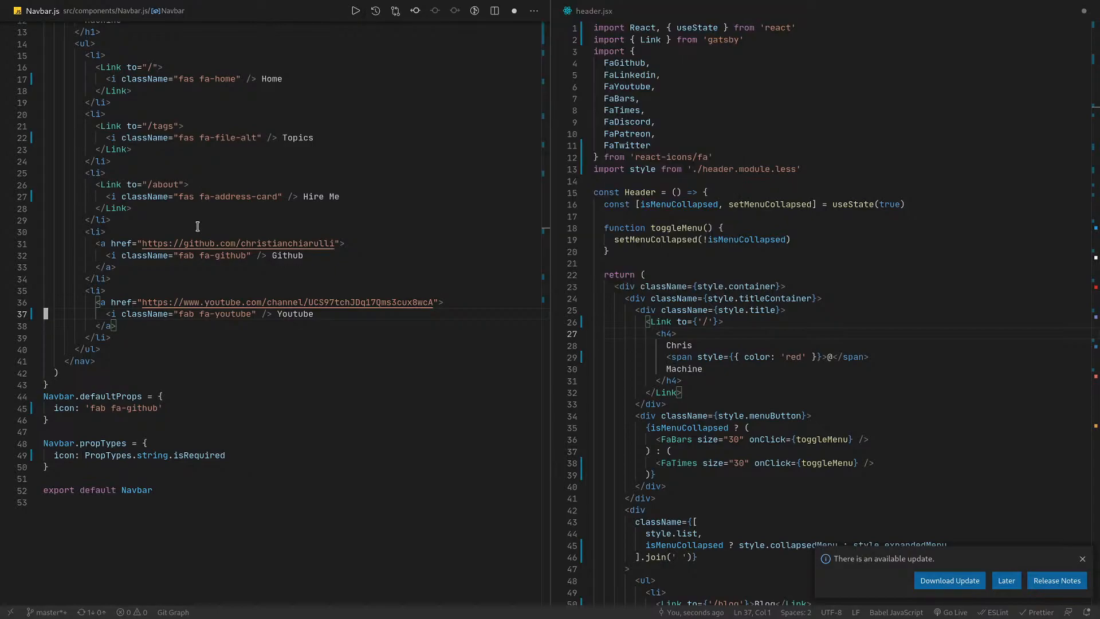
Browse the Git, Buffers/Editors and Debug leader-key command lists in turn.
scroll(down, 3)
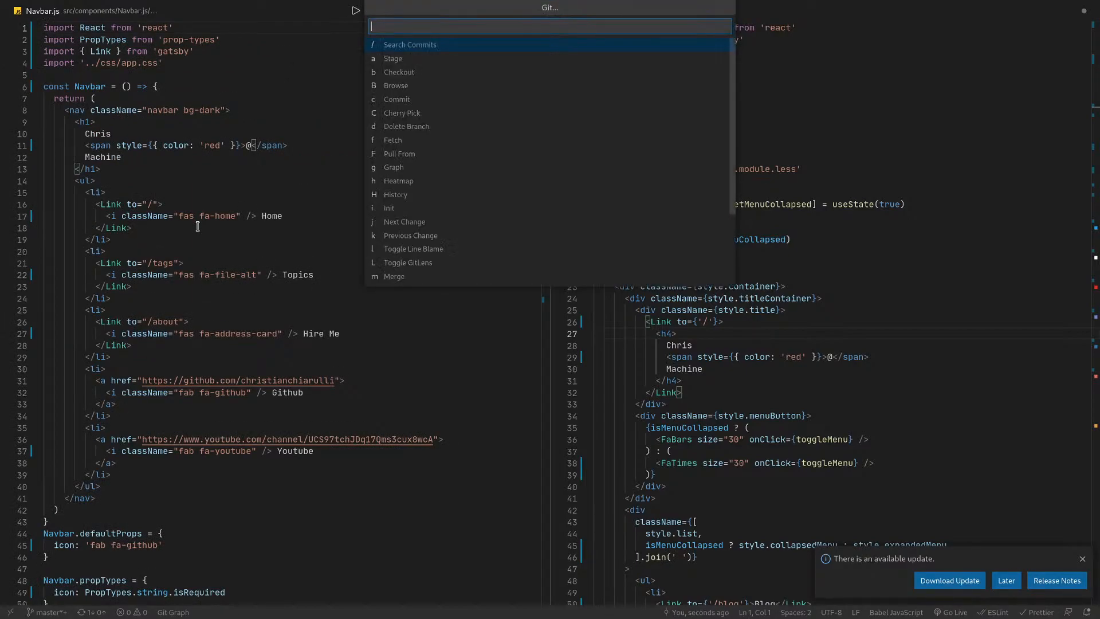
key(Escape)
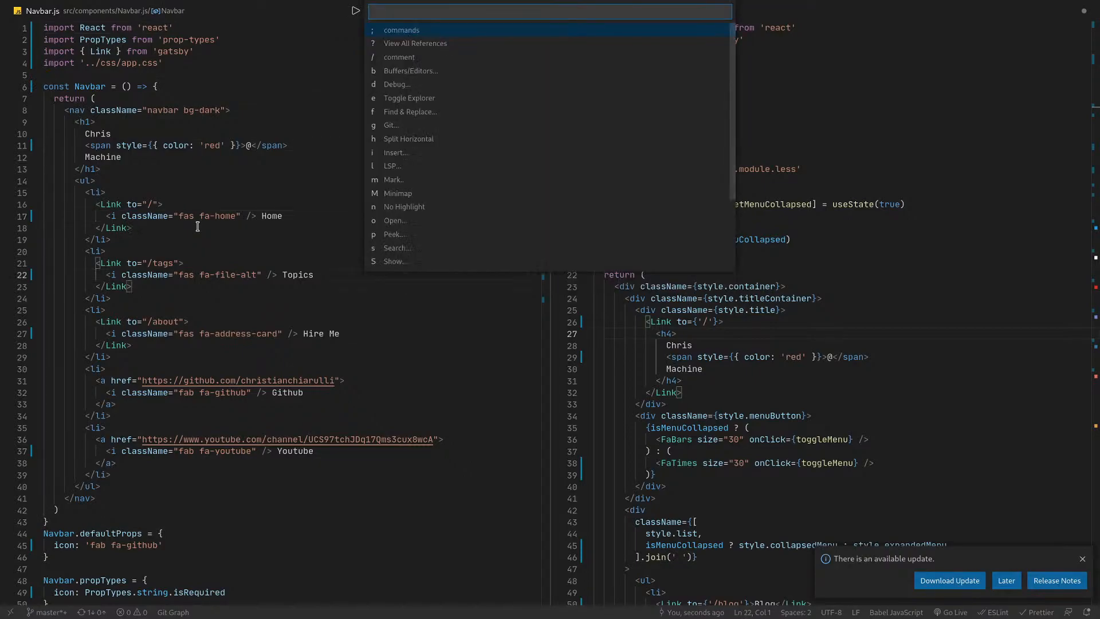
click(410, 71)
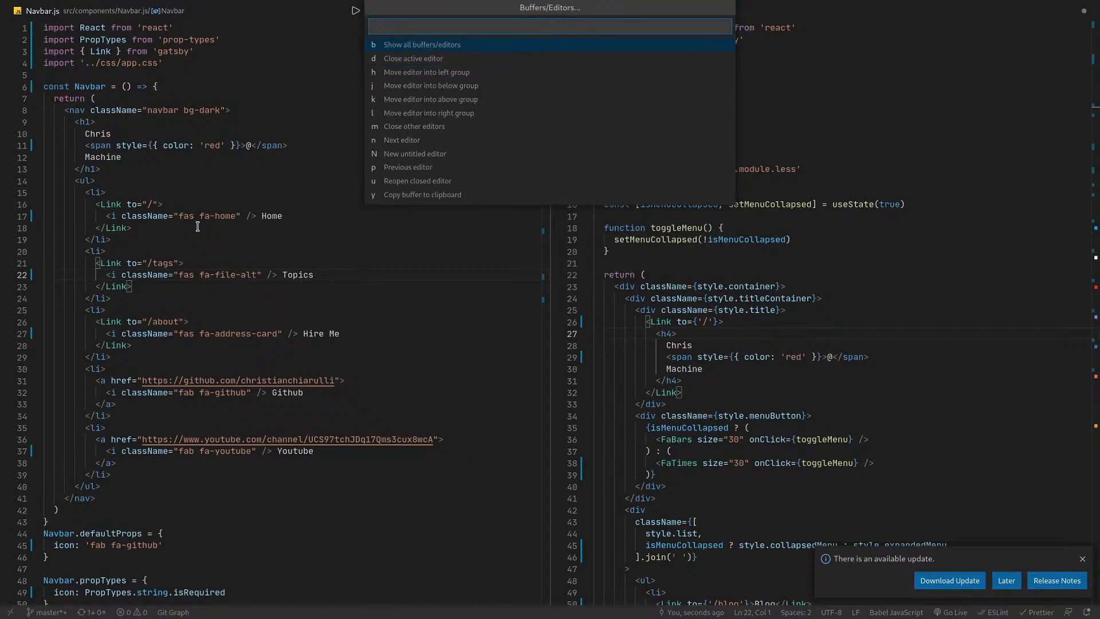
key(Escape)
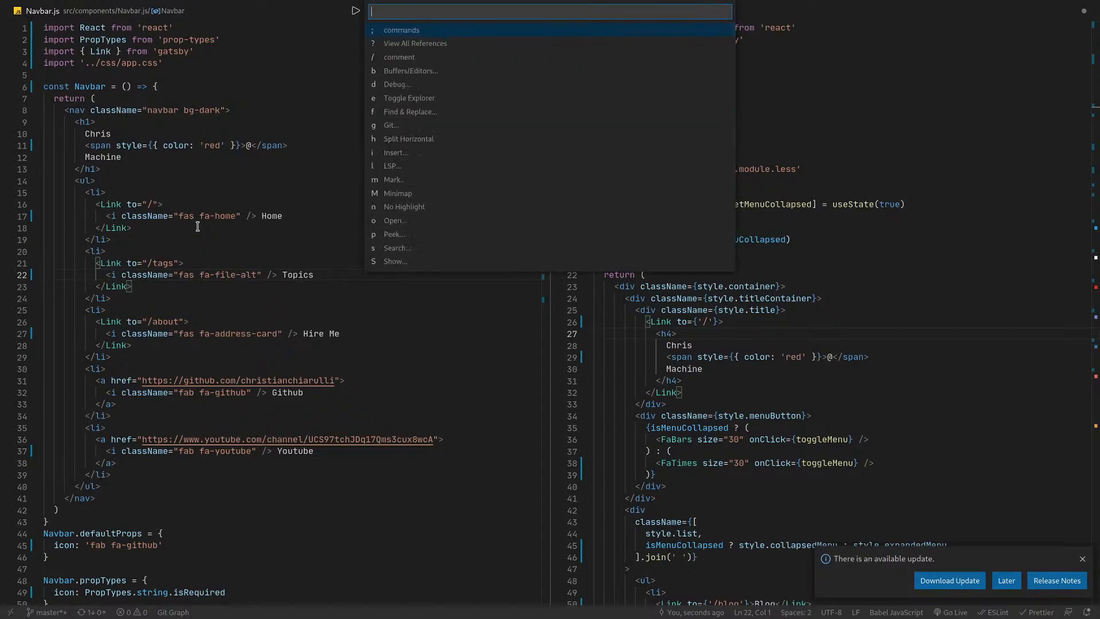
click(397, 84)
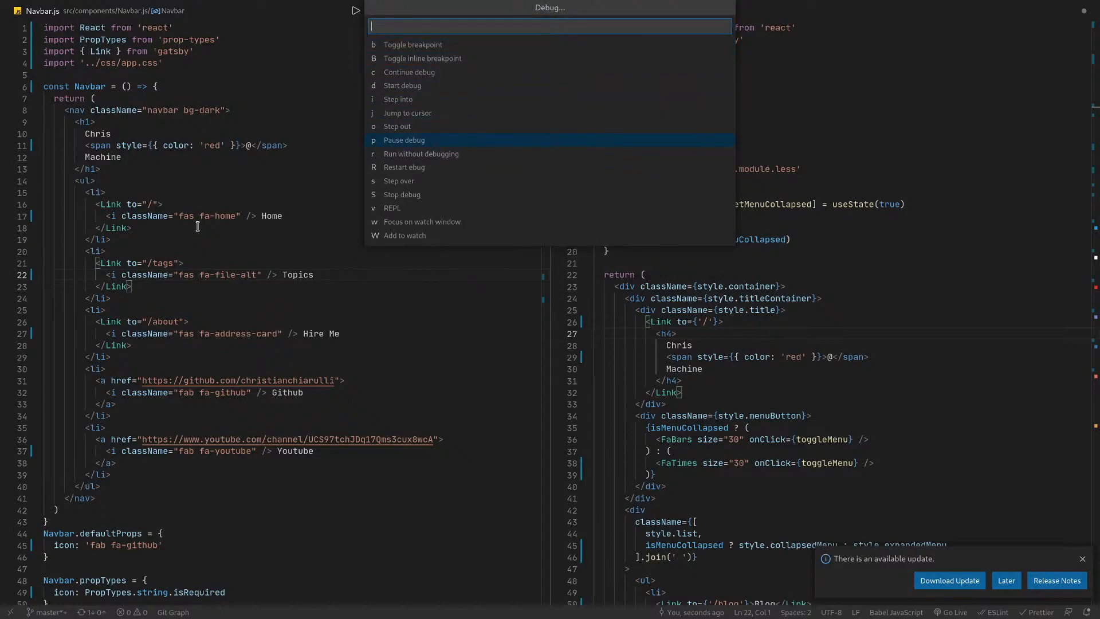
mouse_move(407, 114)
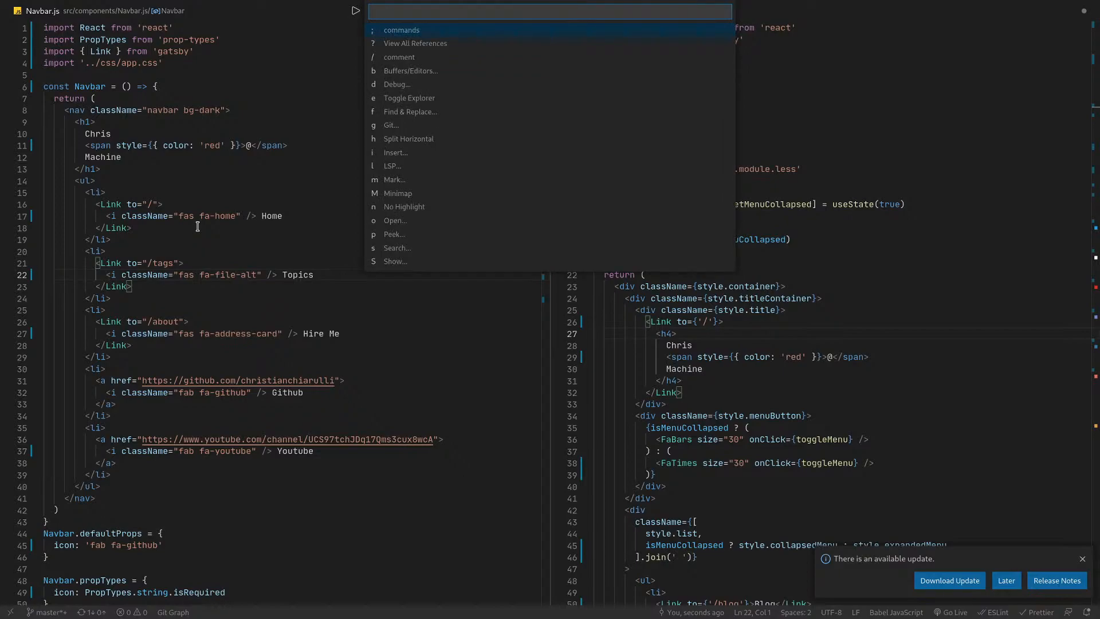
Use Find & Replace on className/class to revert the Navbar icon attributes to class.
click(410, 111)
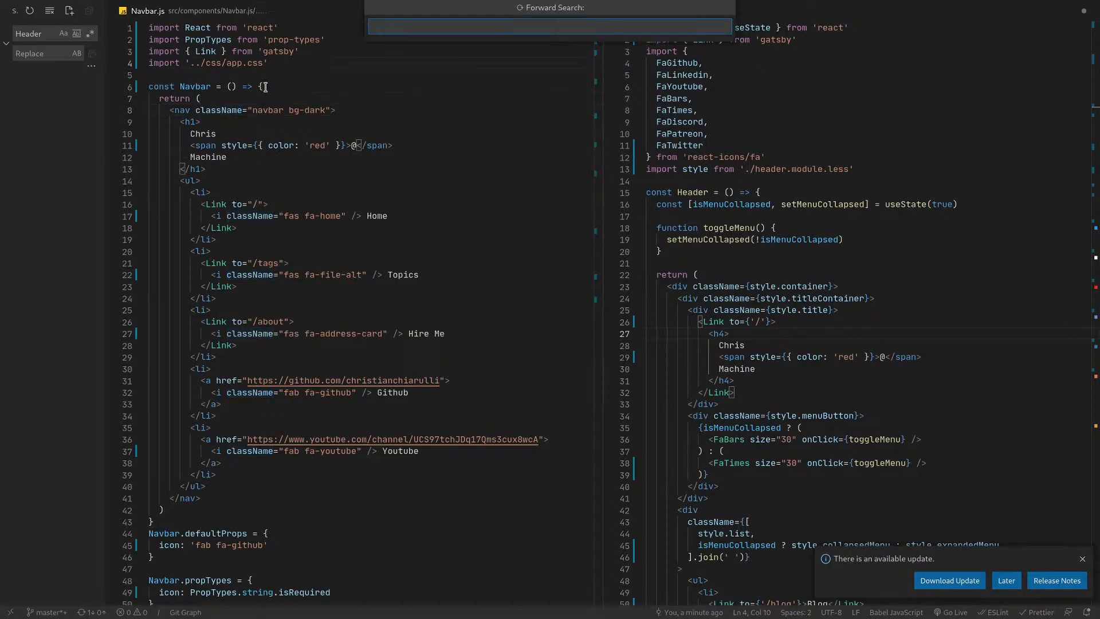
text(className)
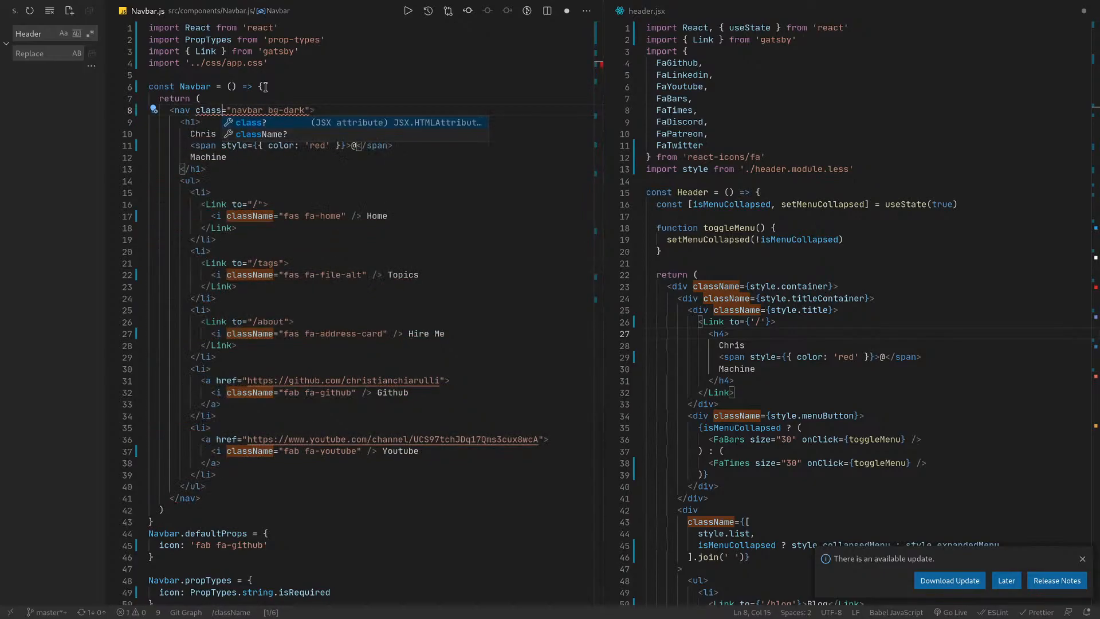
text(class)
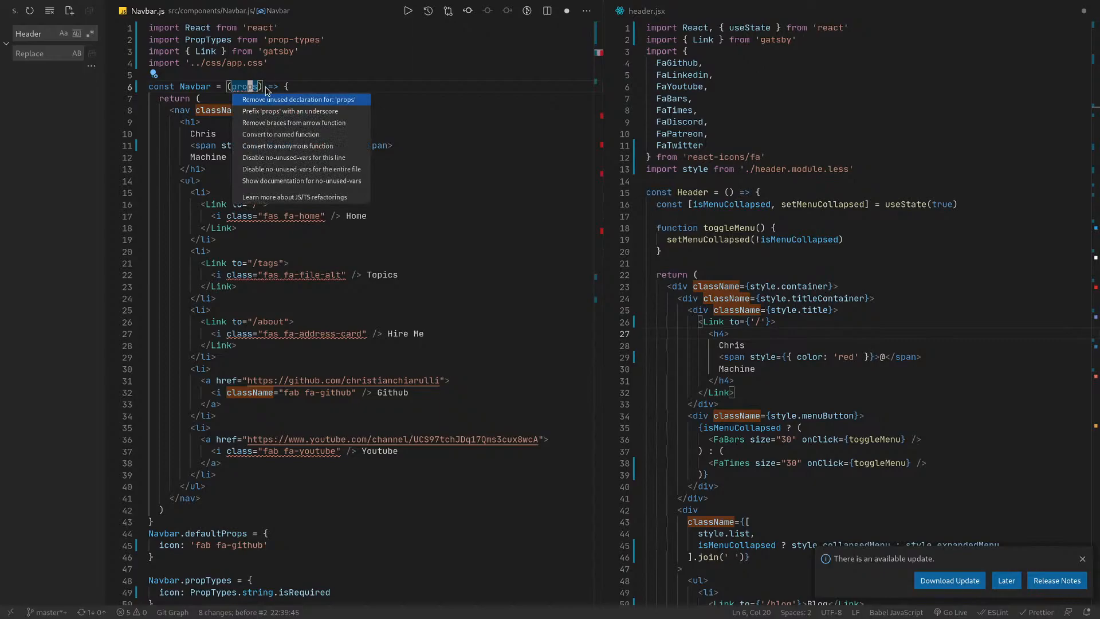
Remove the unused props parameter, fix all auto-fixable problems, then undo to the oldest change.
click(298, 99)
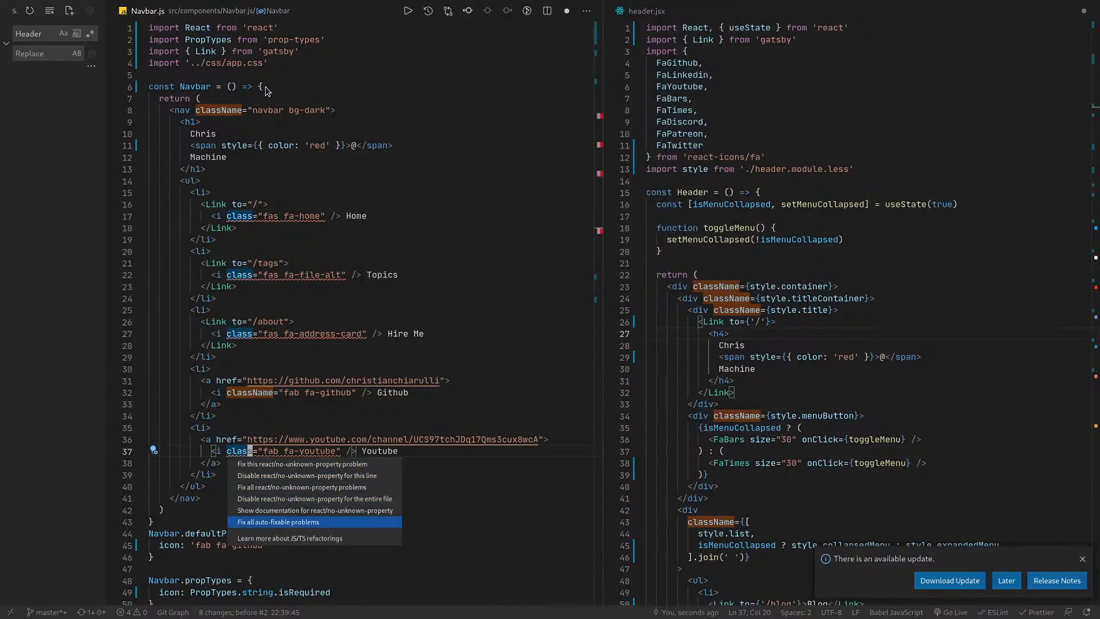
click(279, 521)
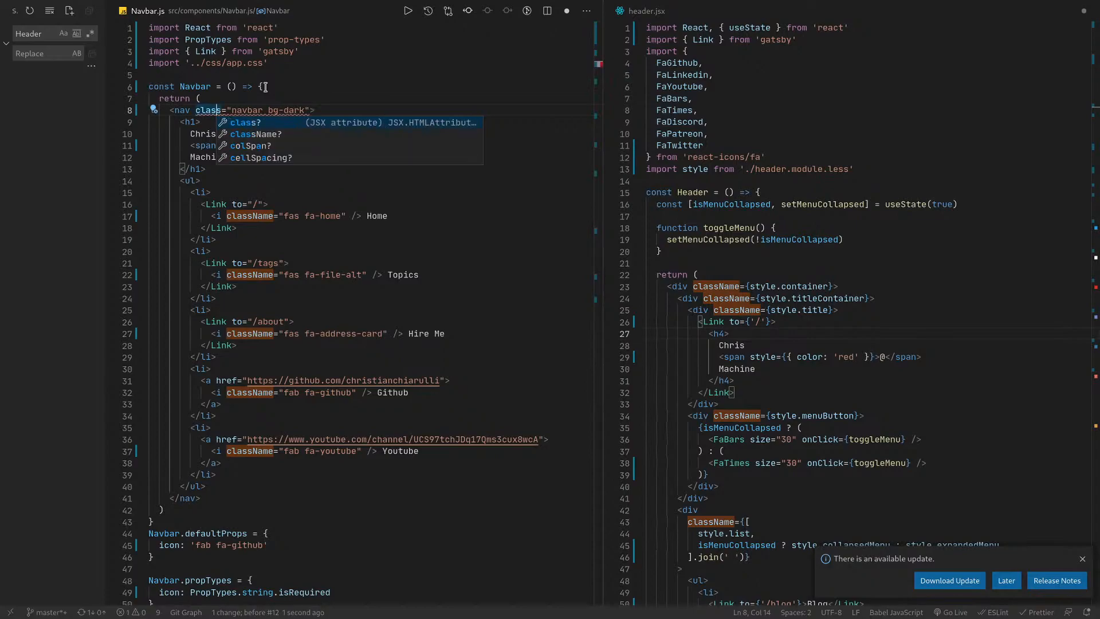
key(Escape)
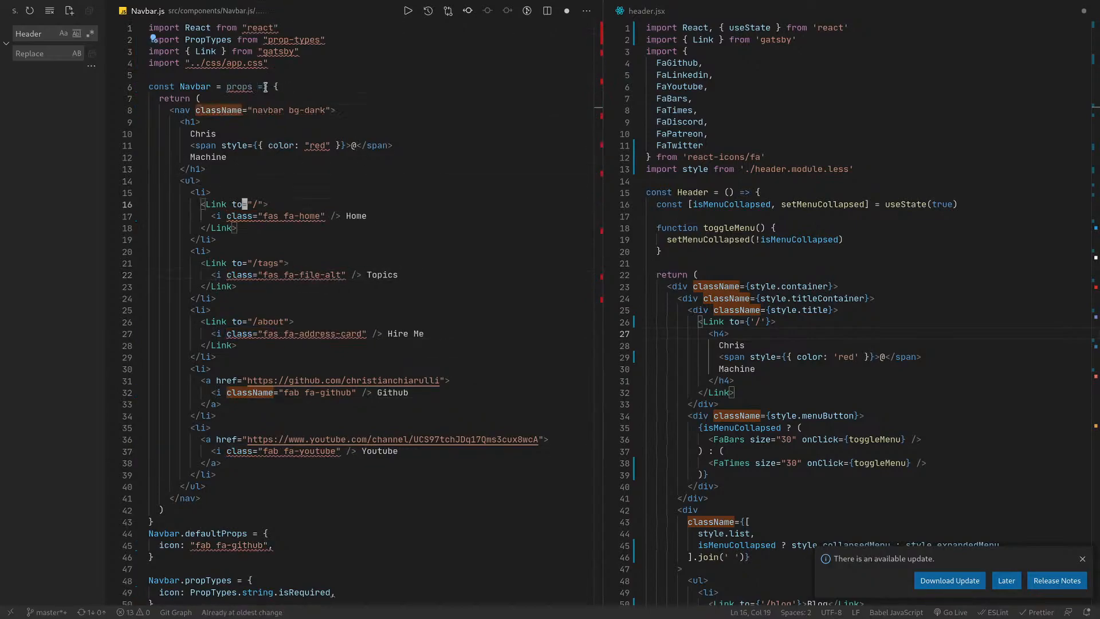
key(ctrl+p)
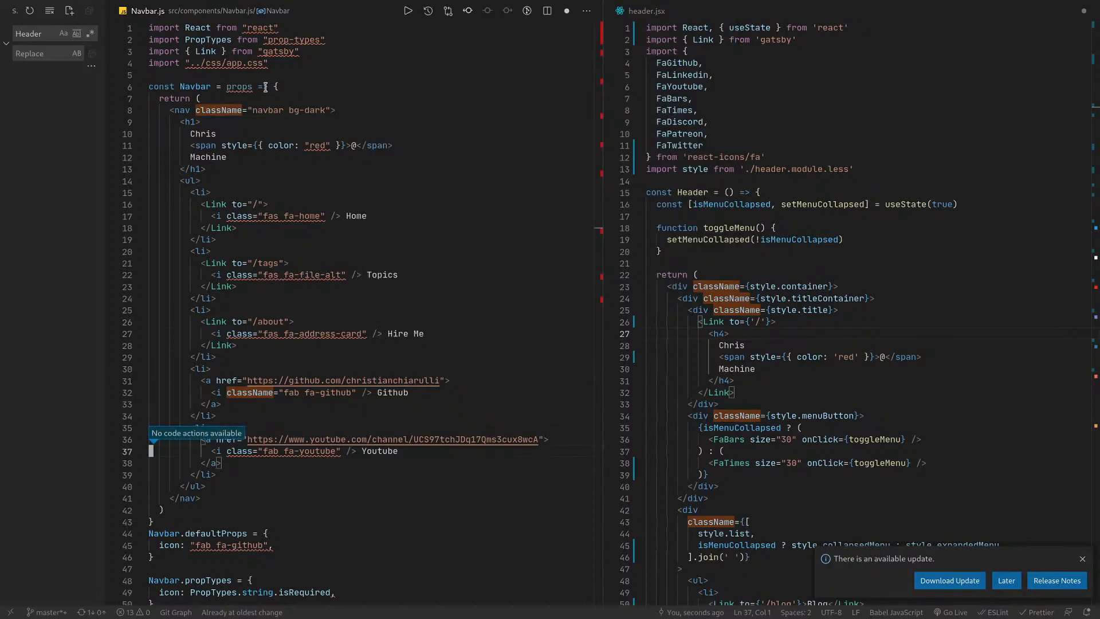
Redo to single-quoted strings and className, then browse the leader menu's Show commands list.
click(155, 451)
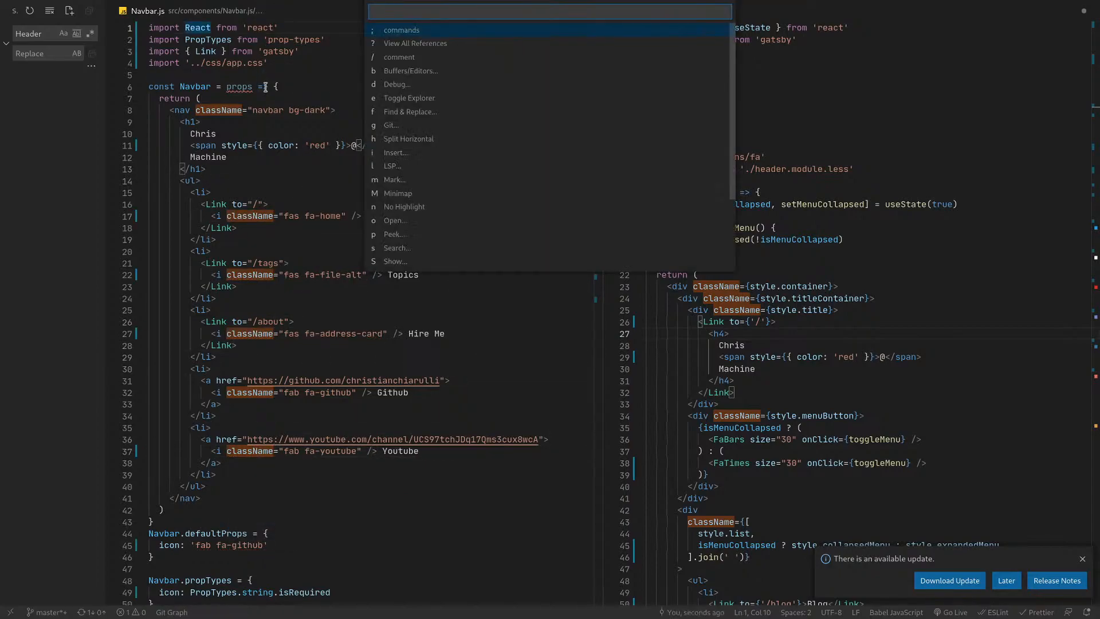
key(Escape)
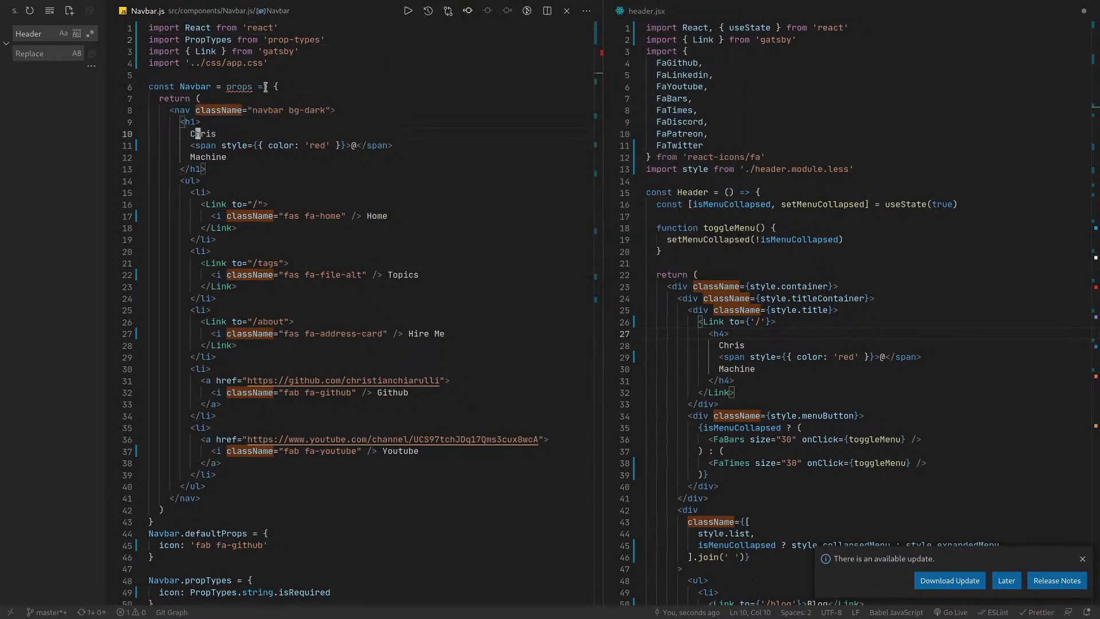
key(ctrl+/)
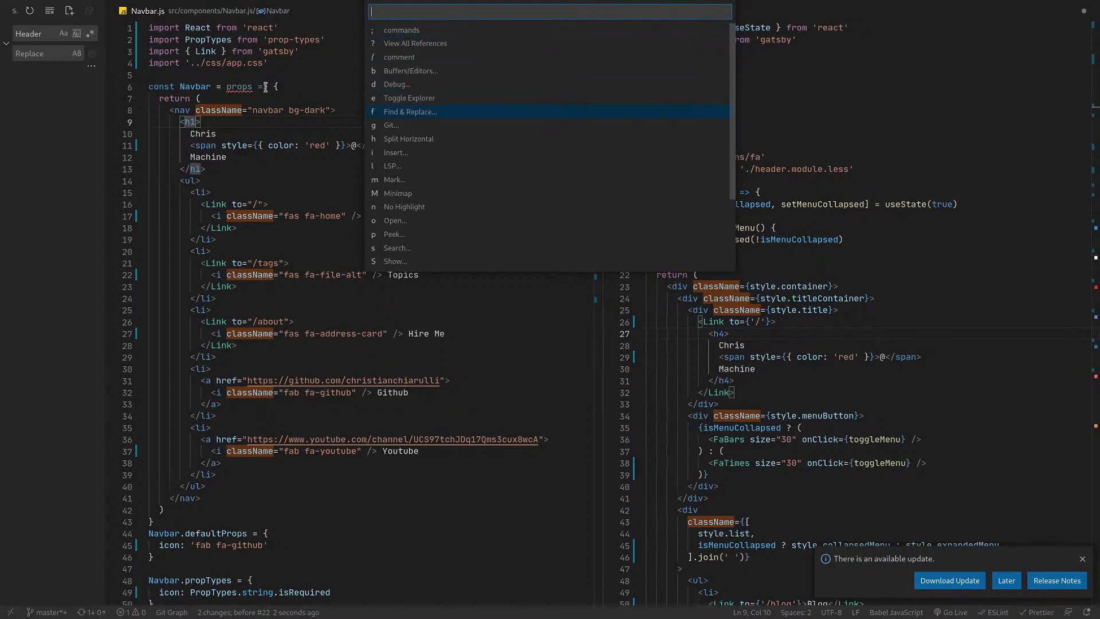
mouse_move(398, 192)
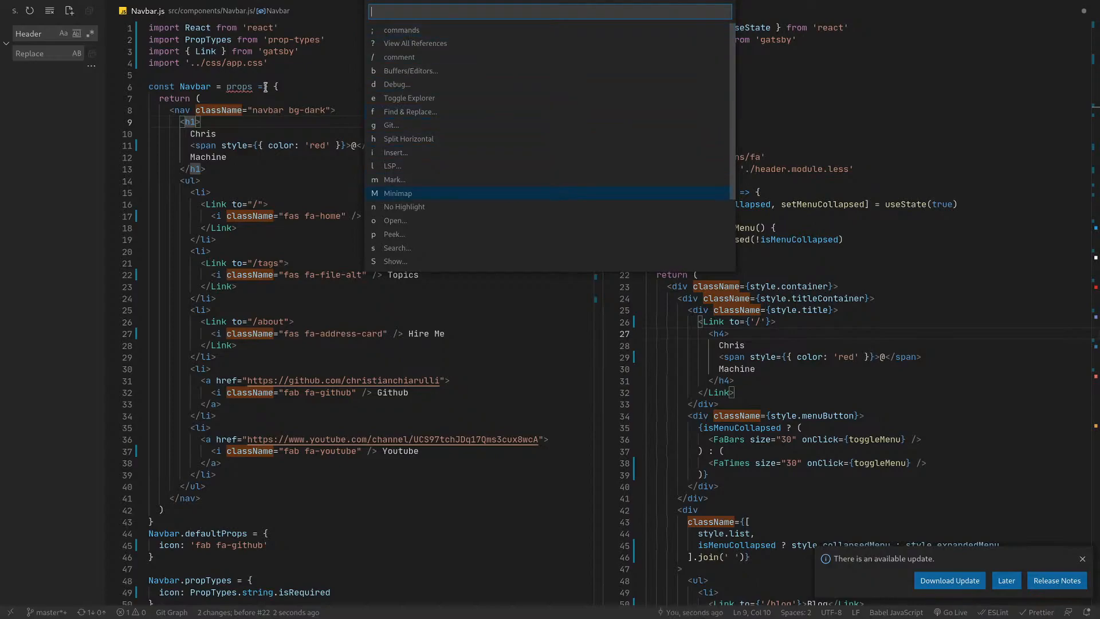
click(395, 261)
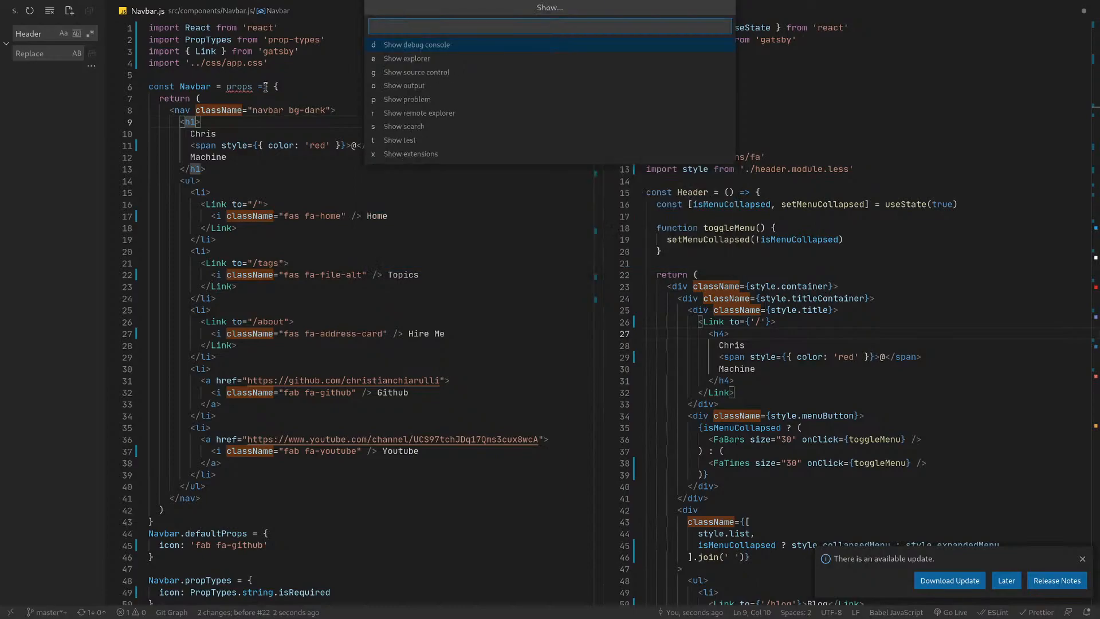
key(Escape)
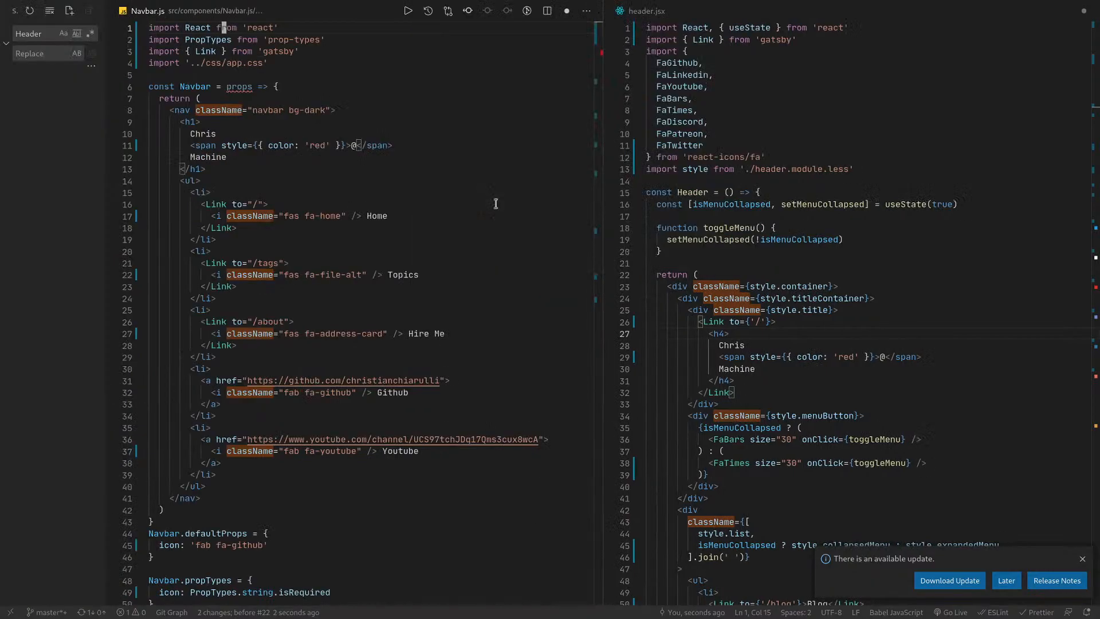
Exit fullscreen to the tiled desktop showing VS Code, the terminal and the chat window.
click(12, 10)
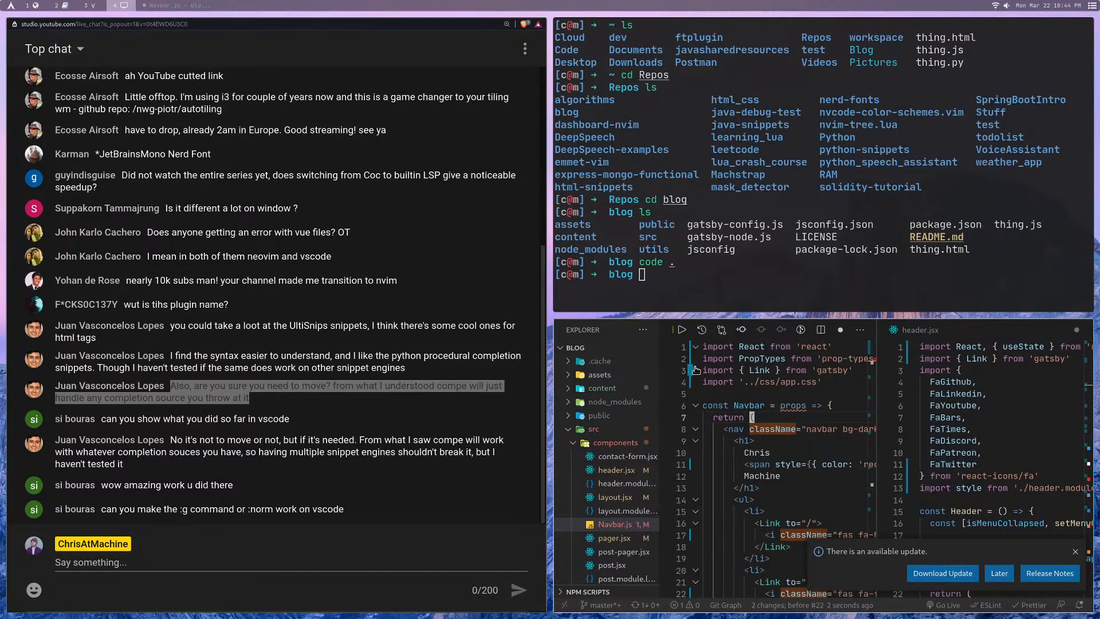
mouse_move(804, 397)
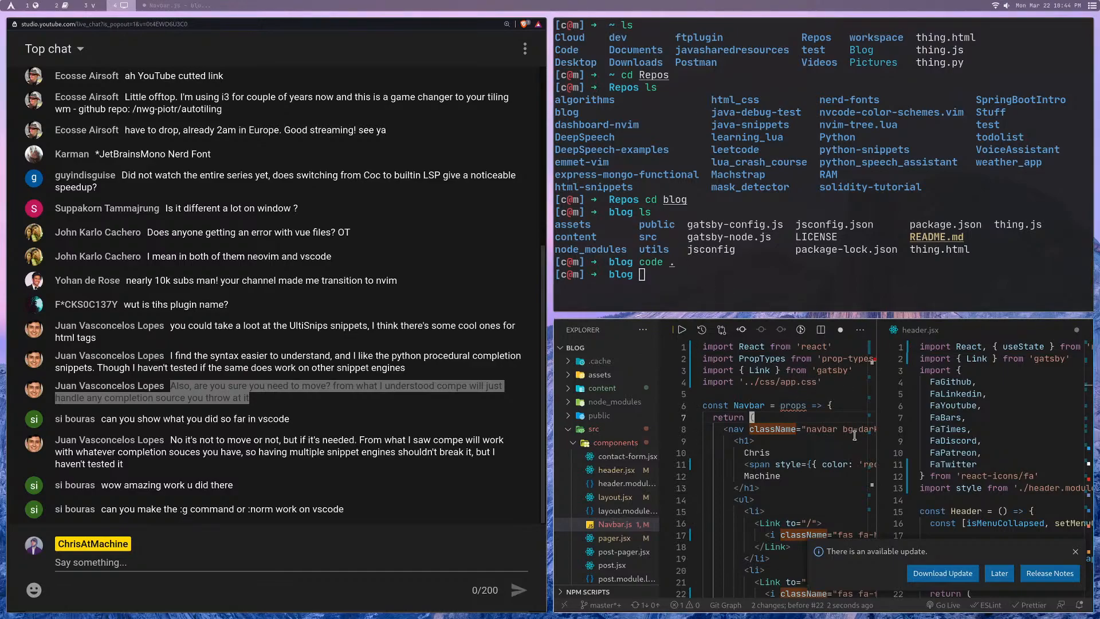
mouse_move(777, 429)
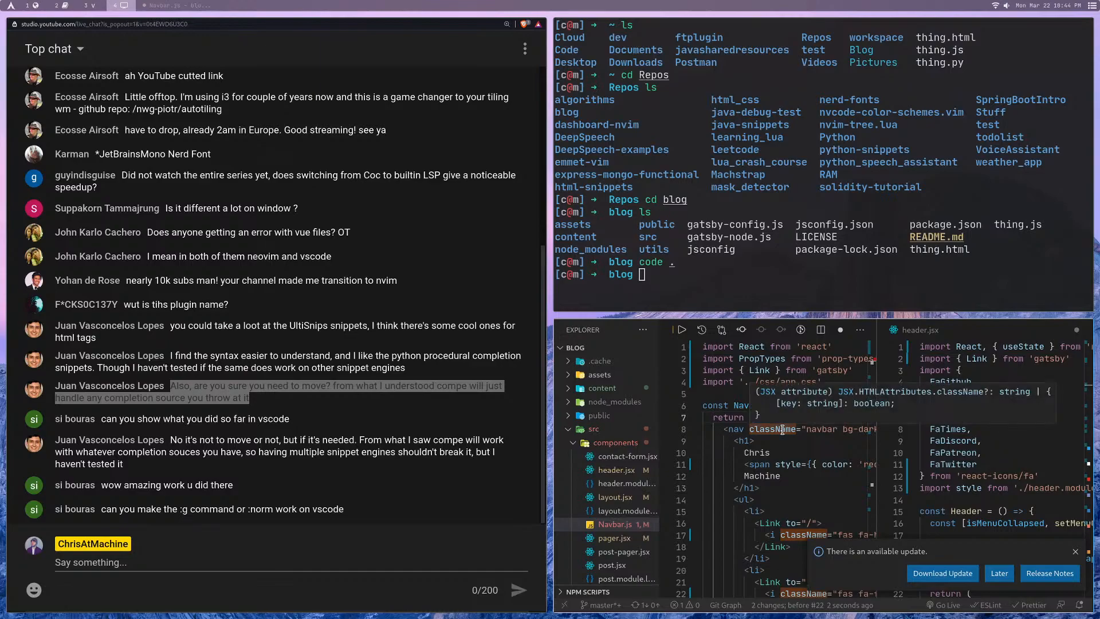